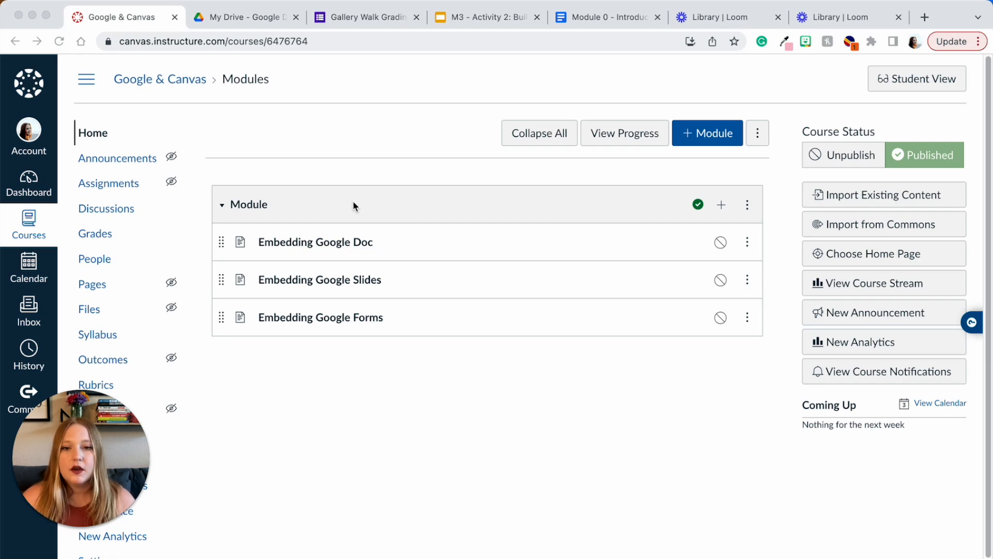
mouse_move(371, 311)
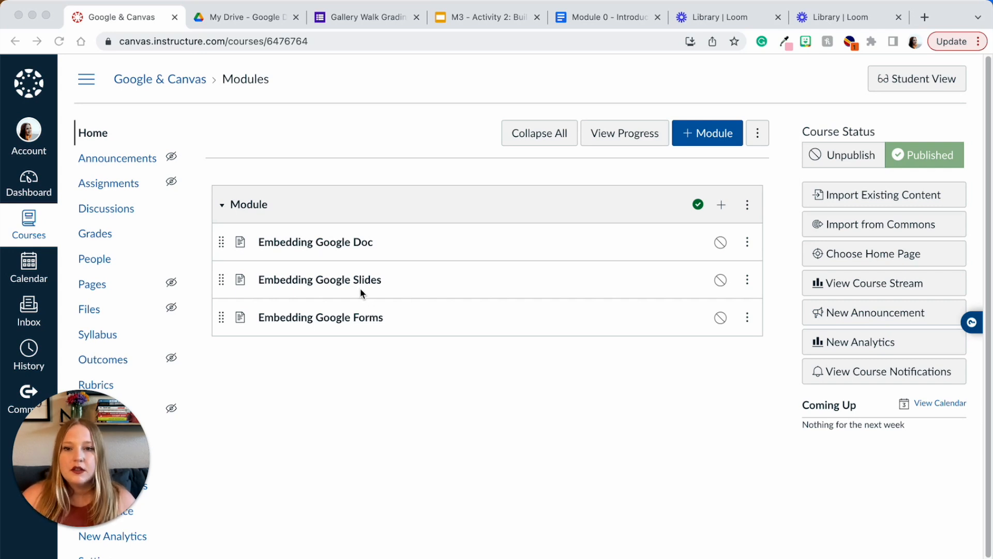
mouse_move(486, 382)
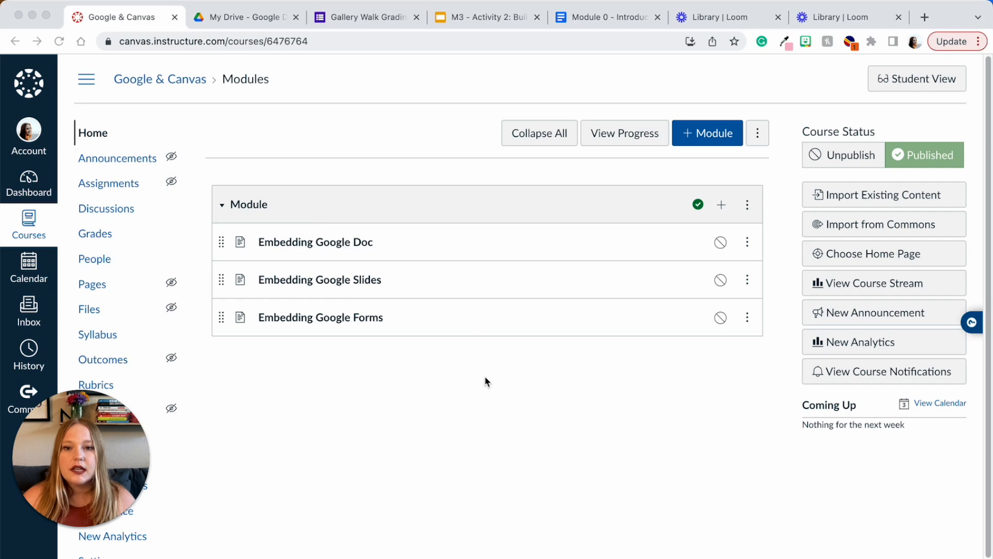
mouse_move(314, 242)
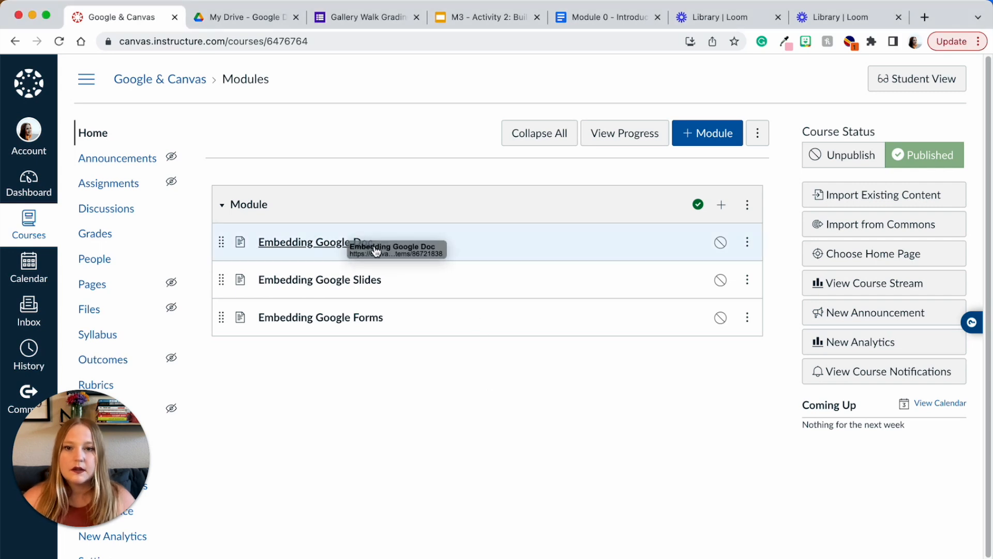
Put the Embedding Google Doc page into editing with the expanded toolbar showing
left_click(306, 242)
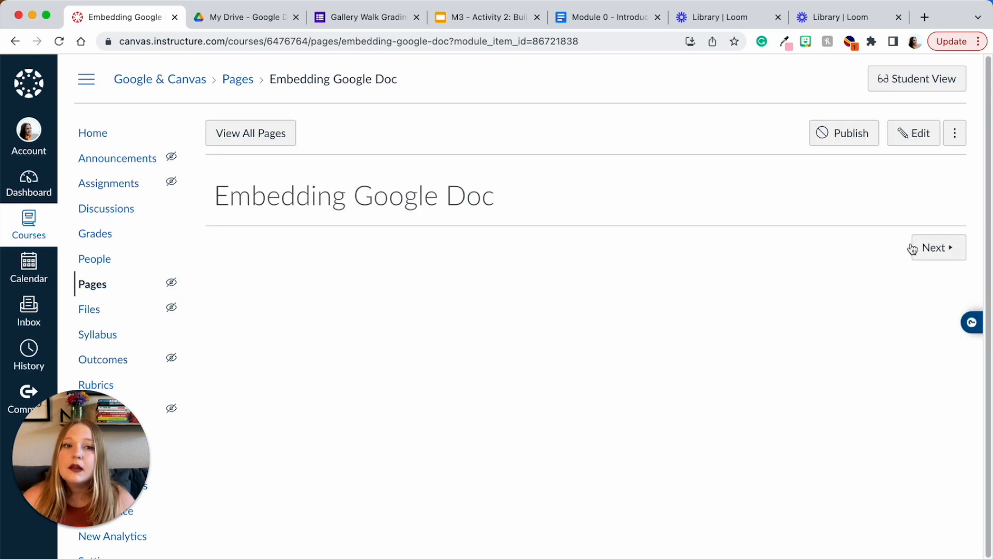
left_click(914, 133)
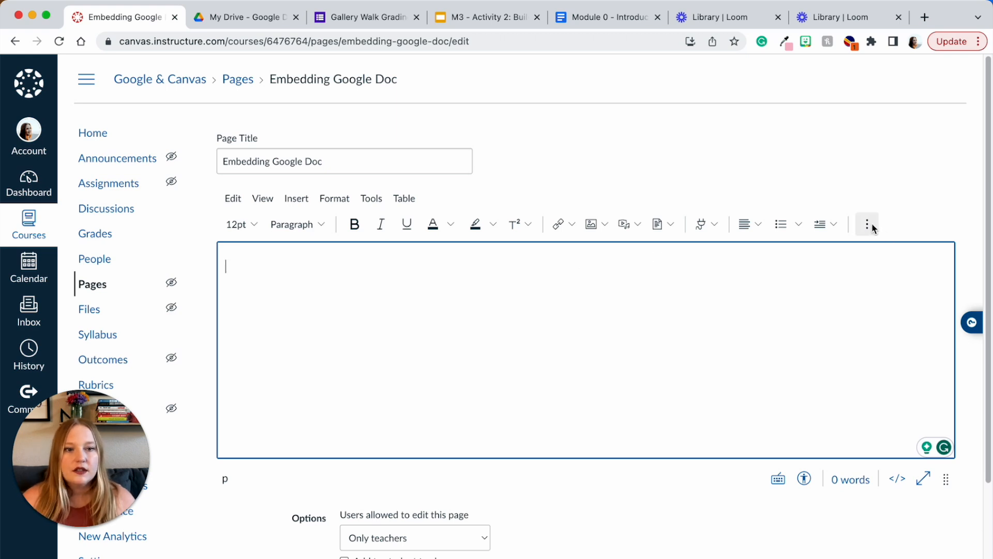
left_click(867, 223)
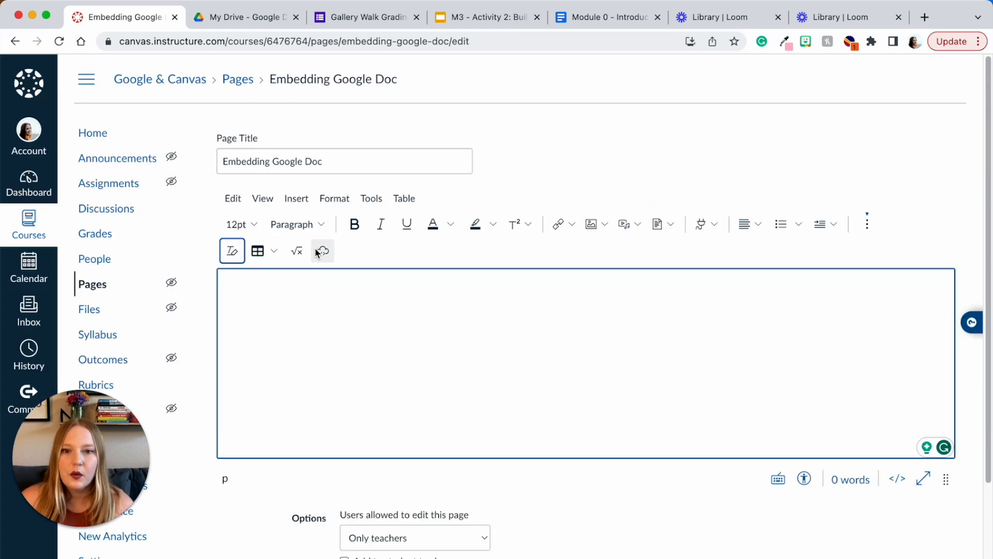
Check the Embed dialog, dismiss it, and switch to the Module 0 - Introduce Yourself Google Doc
left_click(322, 250)
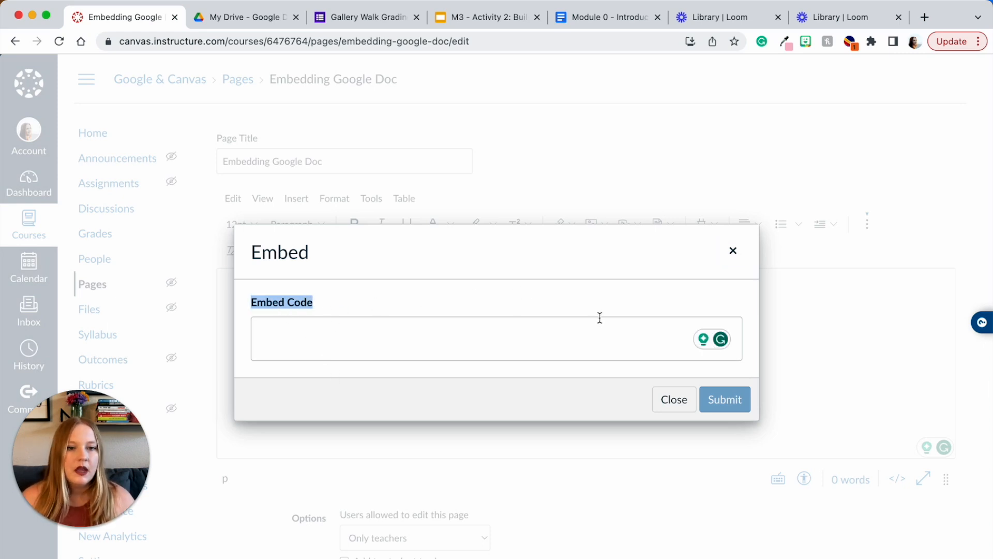
left_click(673, 399)
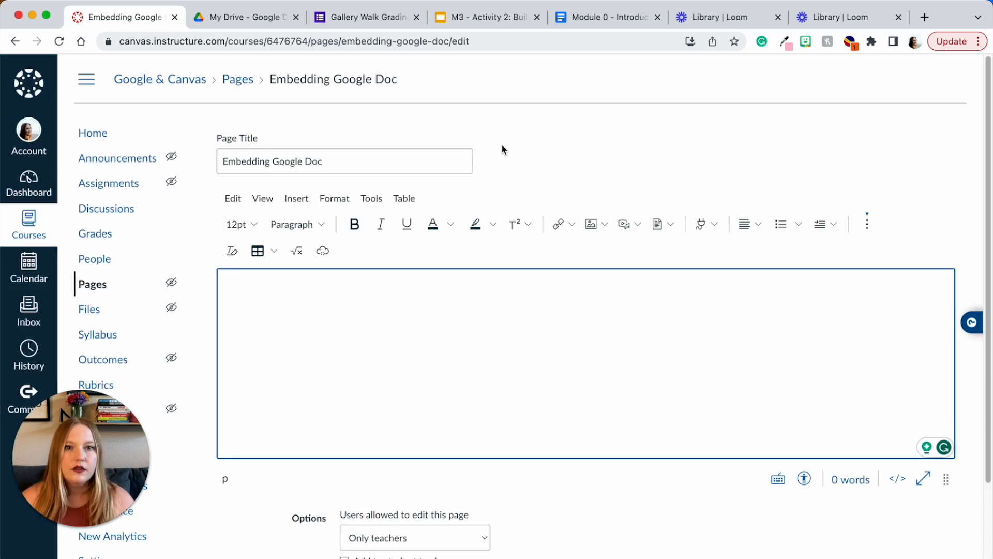
left_click(606, 17)
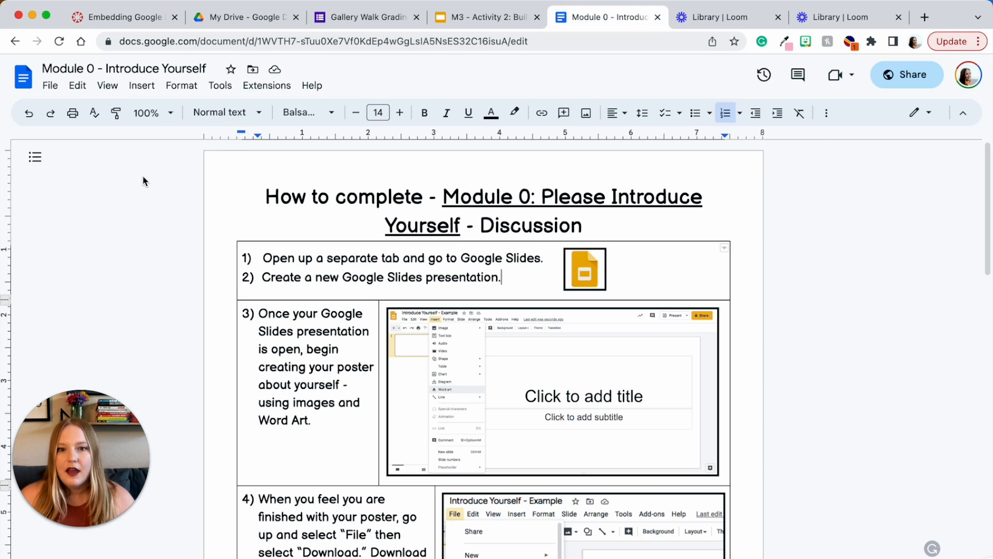
Publish the Module 0 document to the web and show its Embed code
left_click(49, 86)
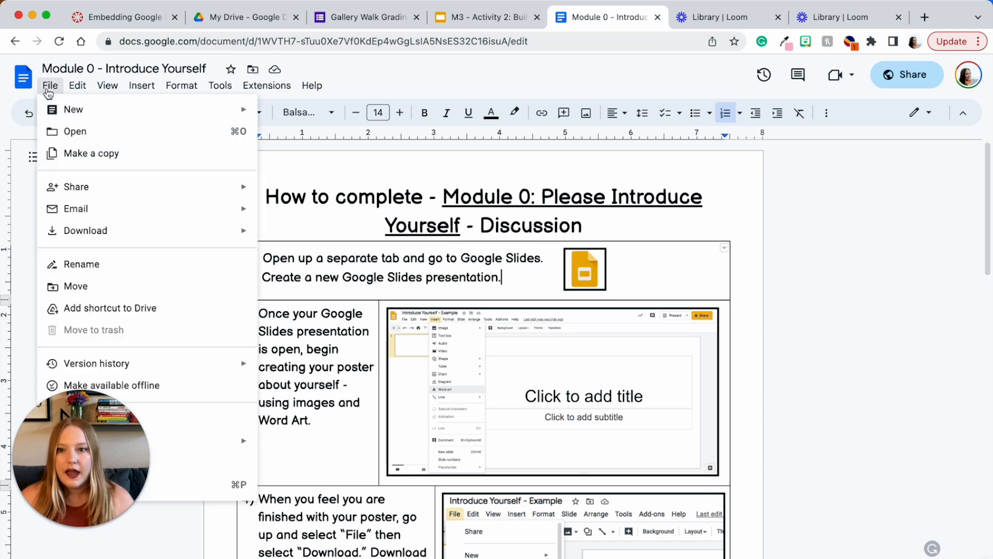
mouse_move(76, 186)
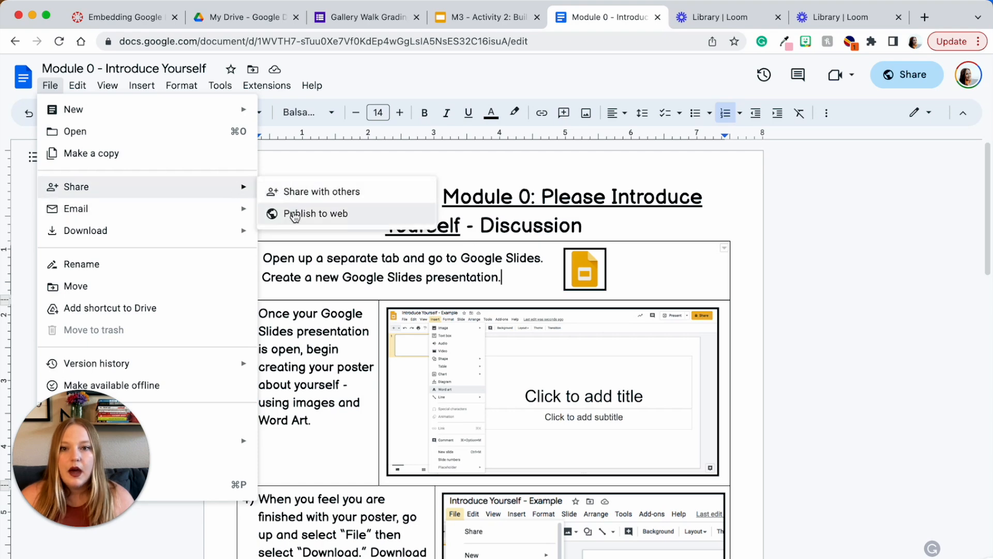
left_click(316, 213)
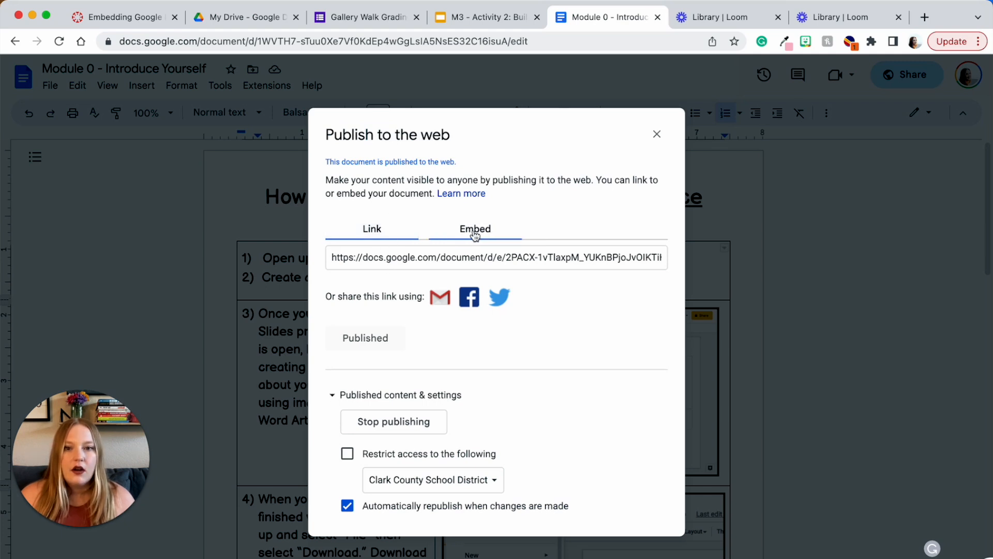
left_click(475, 228)
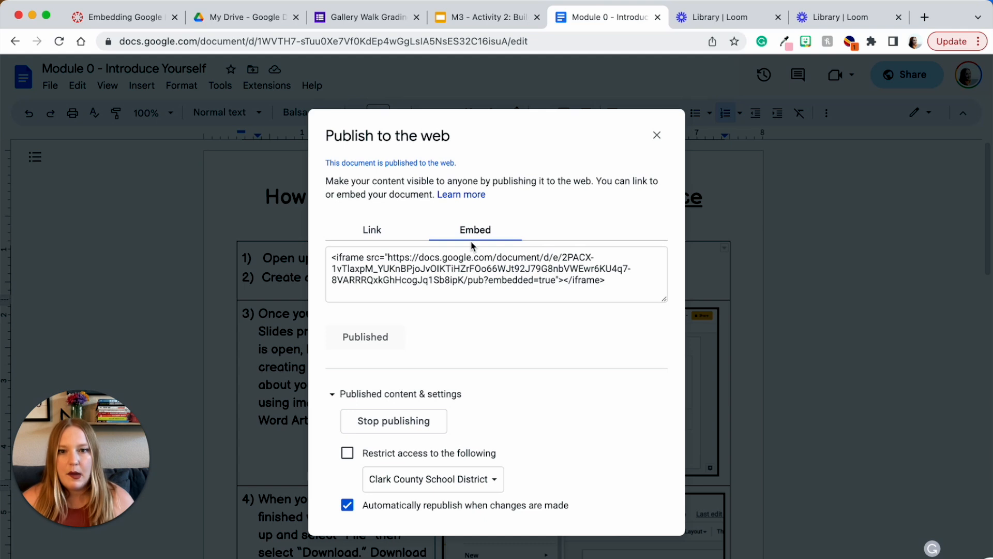
Select and copy the document's iframe embed code
double_click(484, 257)
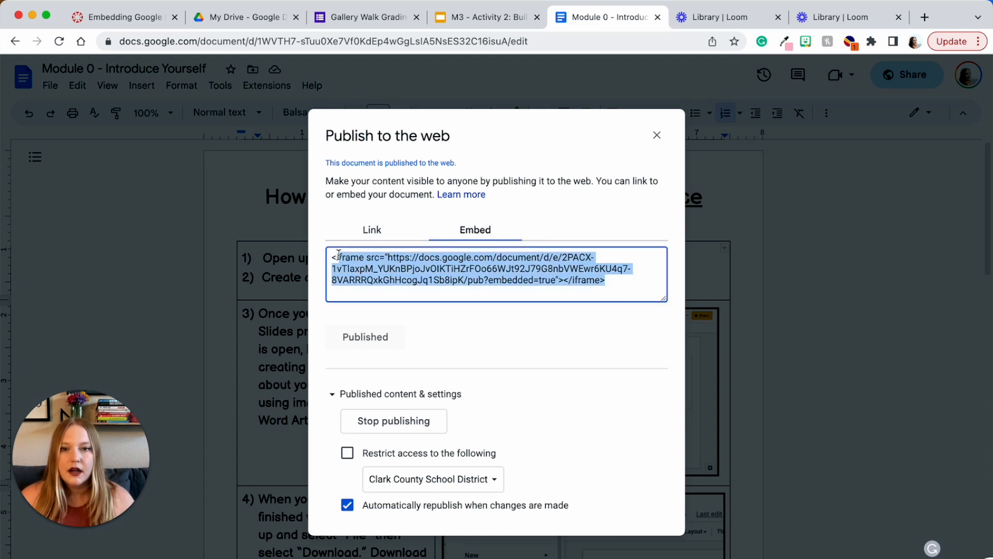
right_click(444, 272)
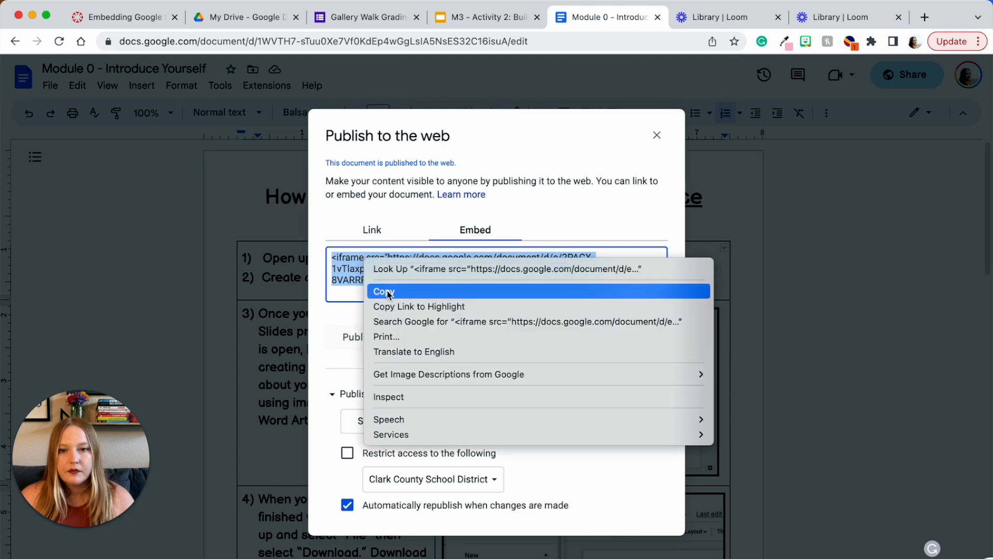
left_click(383, 291)
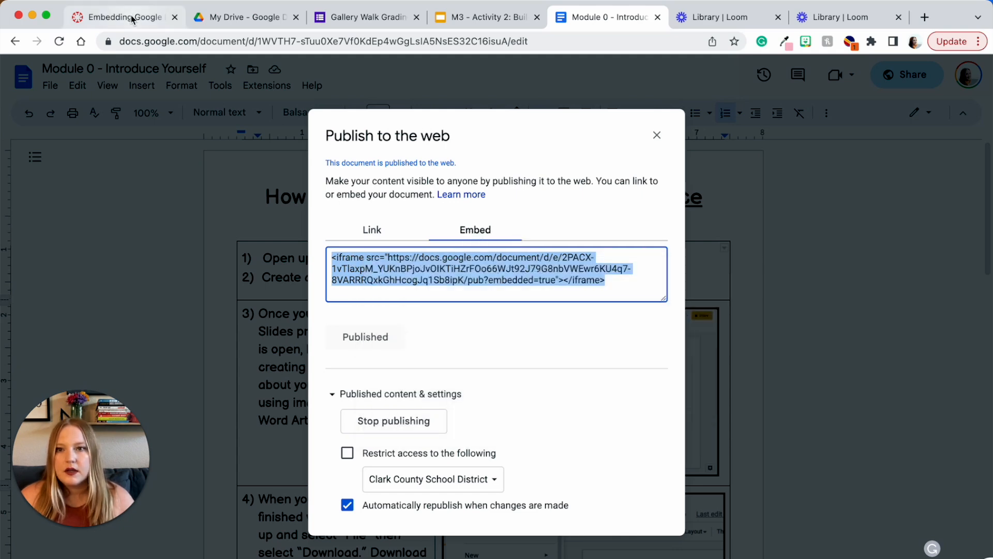
Paste the Google Doc iframe code into the Canvas page, save it, and reopen editing
left_click(122, 18)
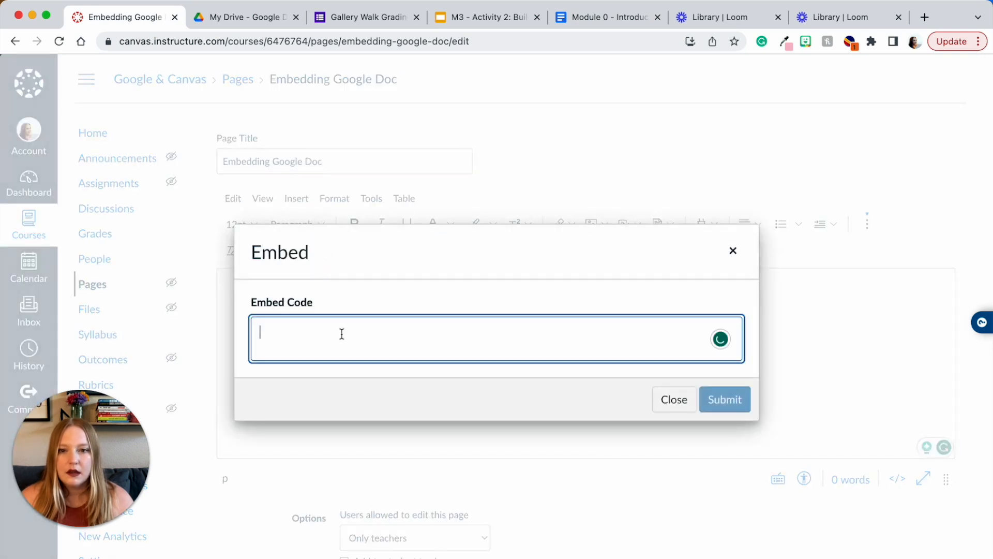
type("<iframe src=\"https://docs.google.com/document/d/e/2PACX-1vTlaxpM_YUKnBPjoJvOIKTiHZrFOo66WJt92J79G8nbVWEwr6KU4q7-8VARRRQxkGhHcogJq1Sb8")
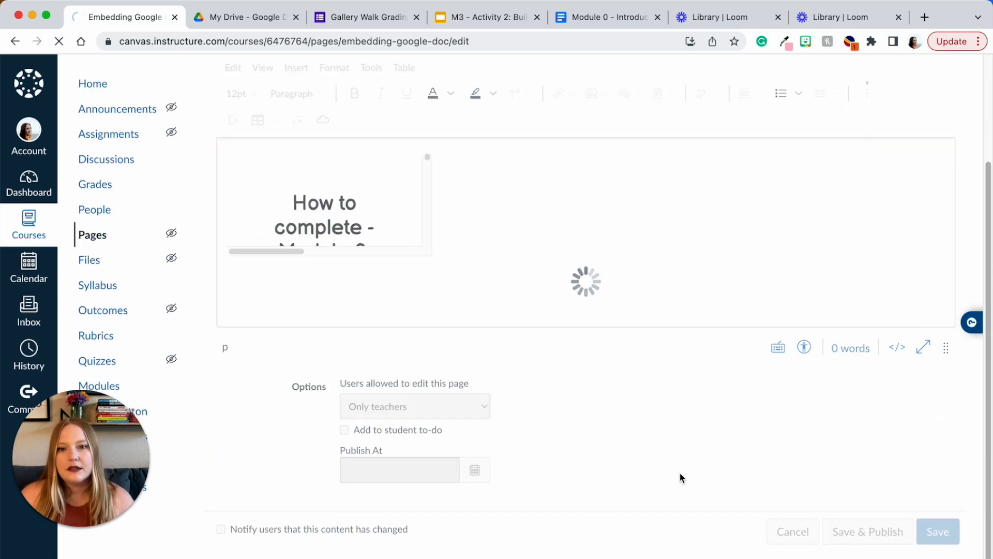
left_click(937, 531)
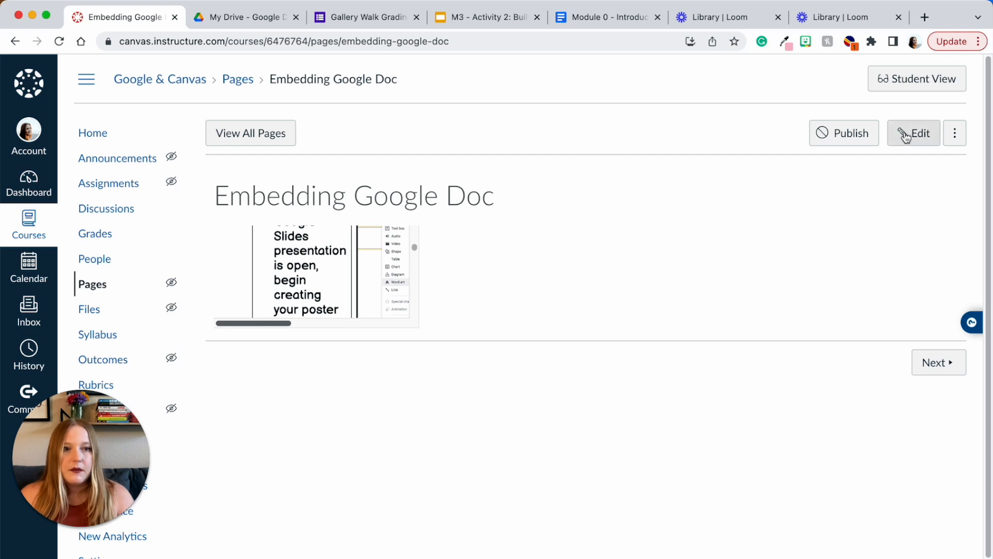
left_click(913, 133)
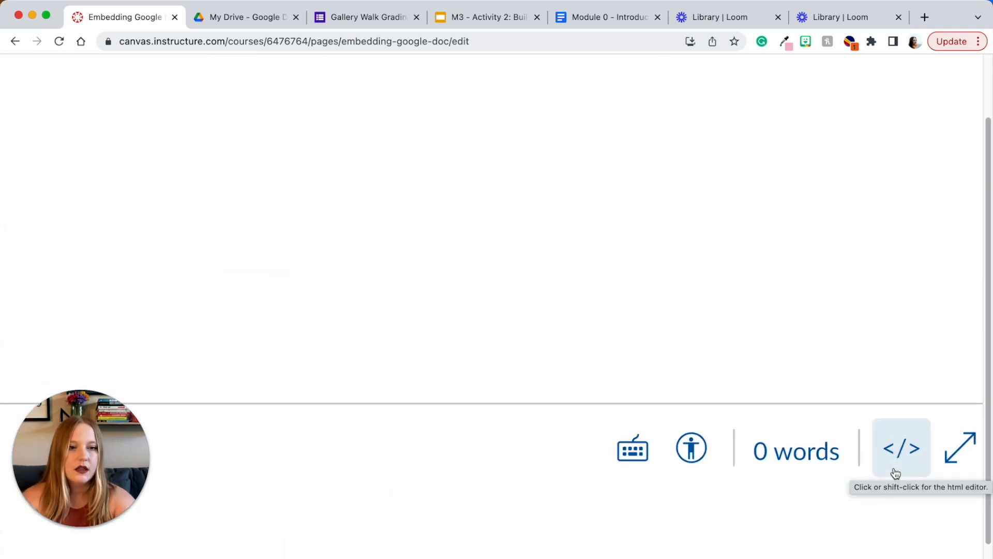
In the HTML editor give the iframe style width: 95%; height: 900px; margin: auto;
left_click(901, 448)
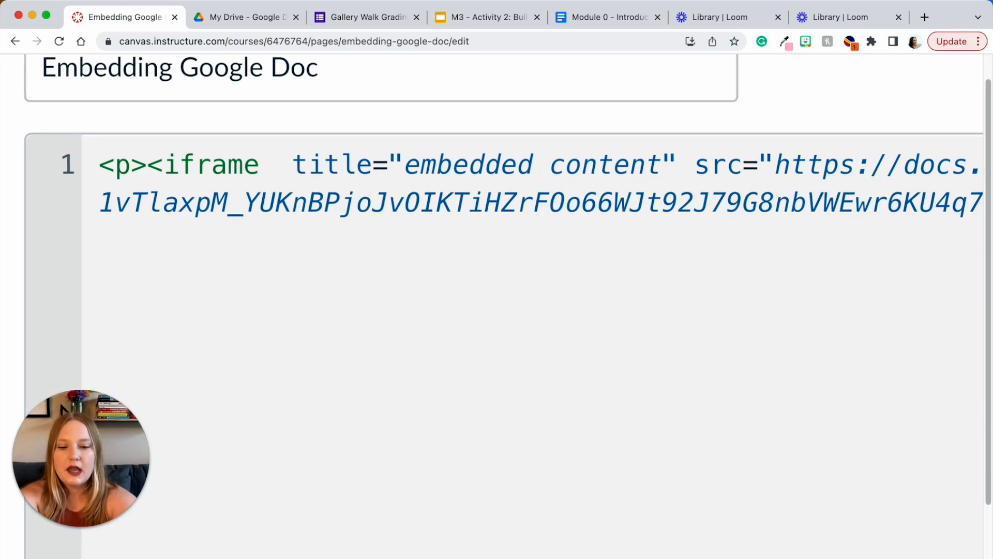
type("style=")
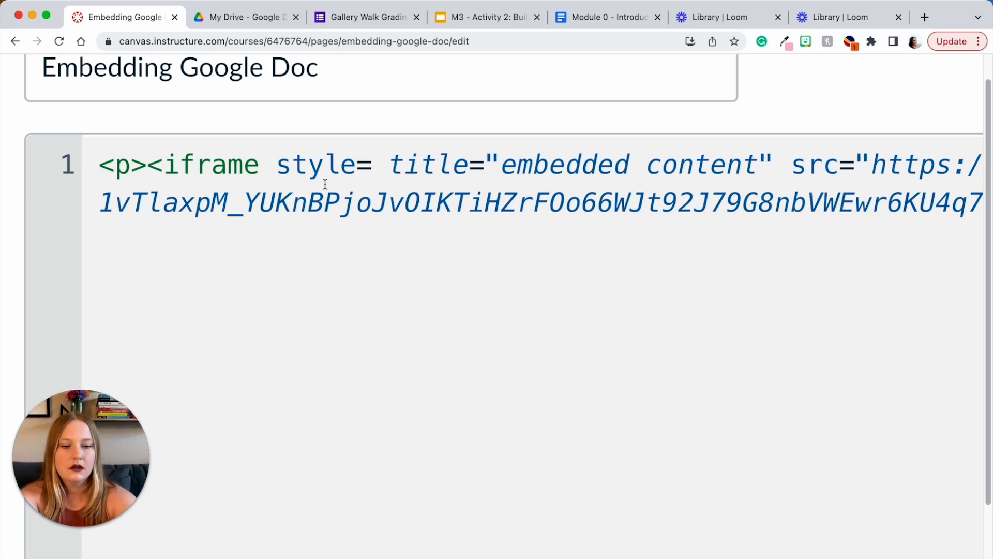
type("wid")
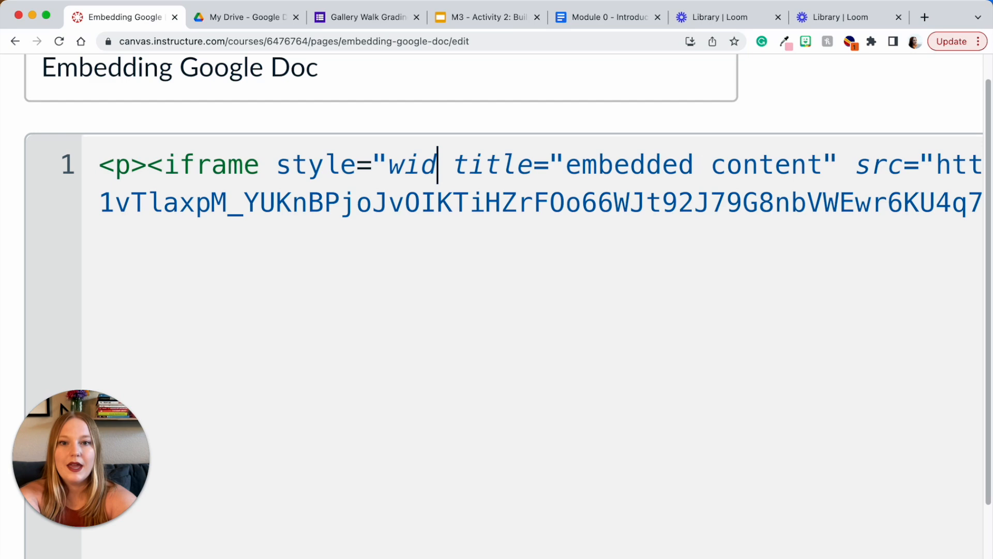
type("th:")
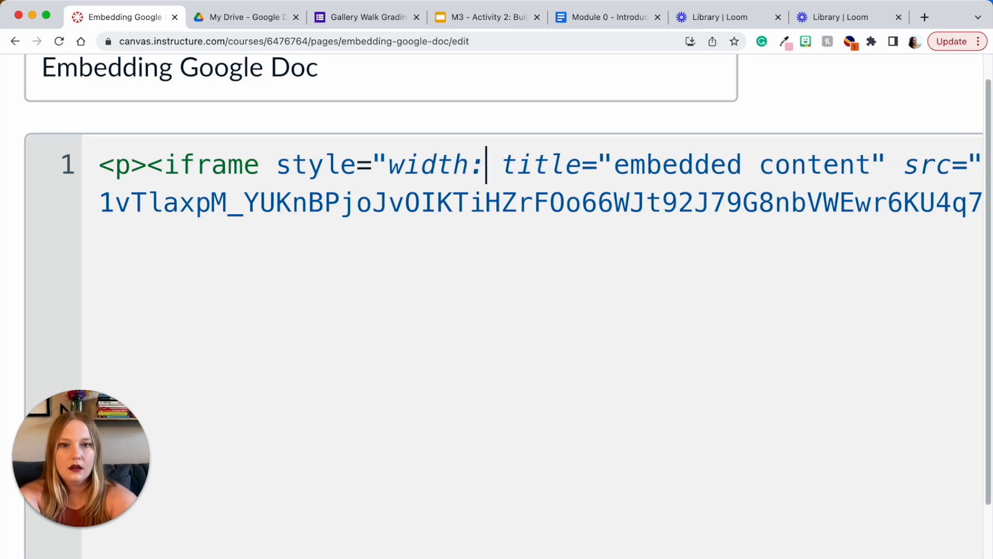
type("10")
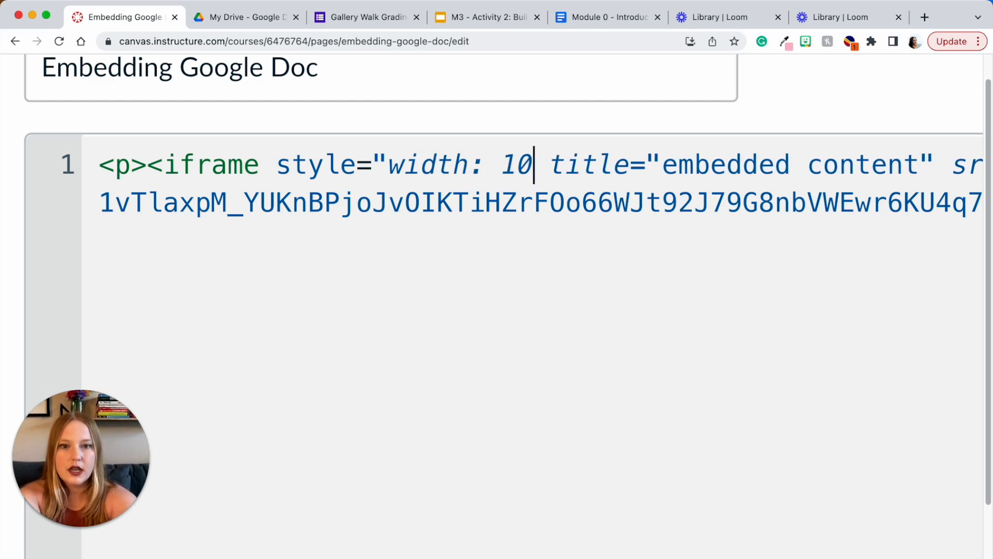
key("Backspace")
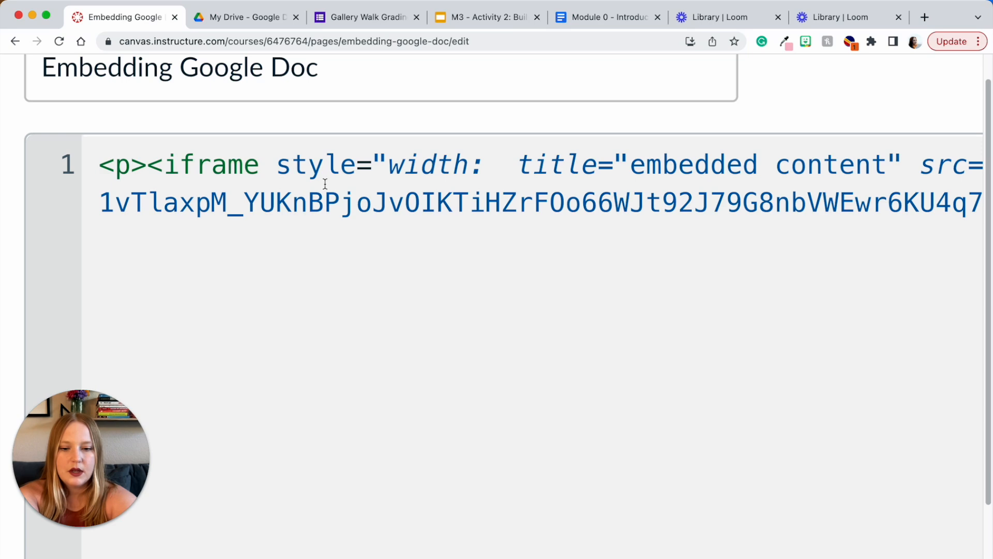
type("95%")
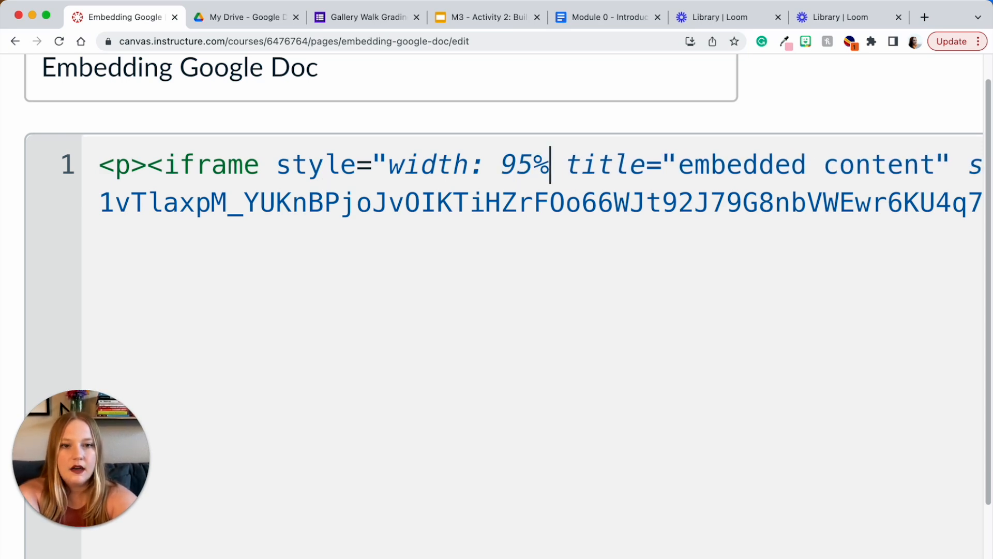
type("; h")
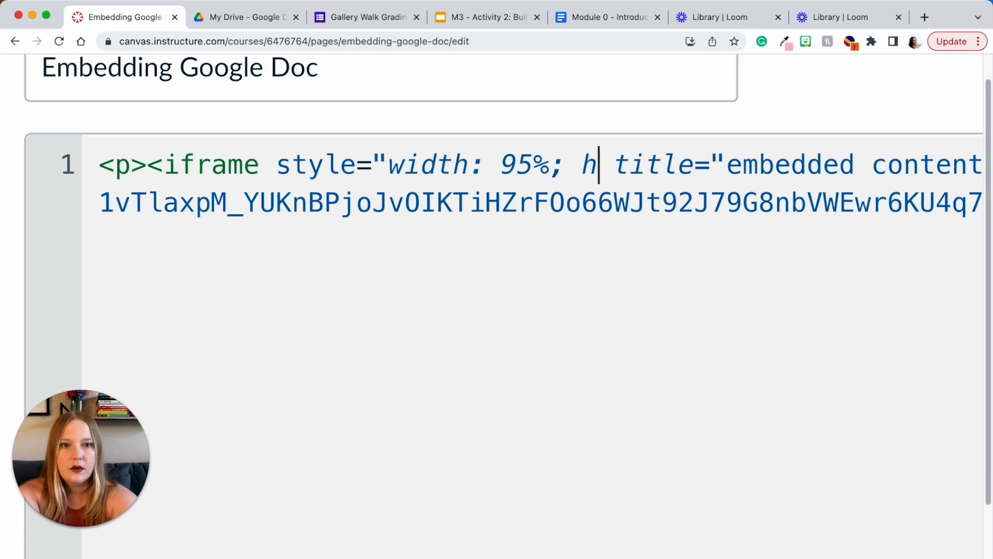
type("eight:")
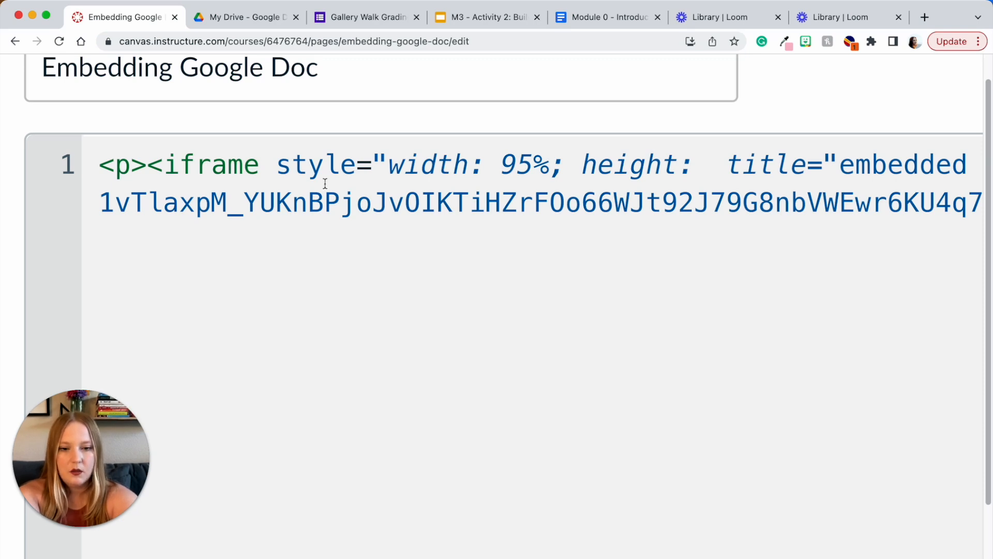
type("900p")
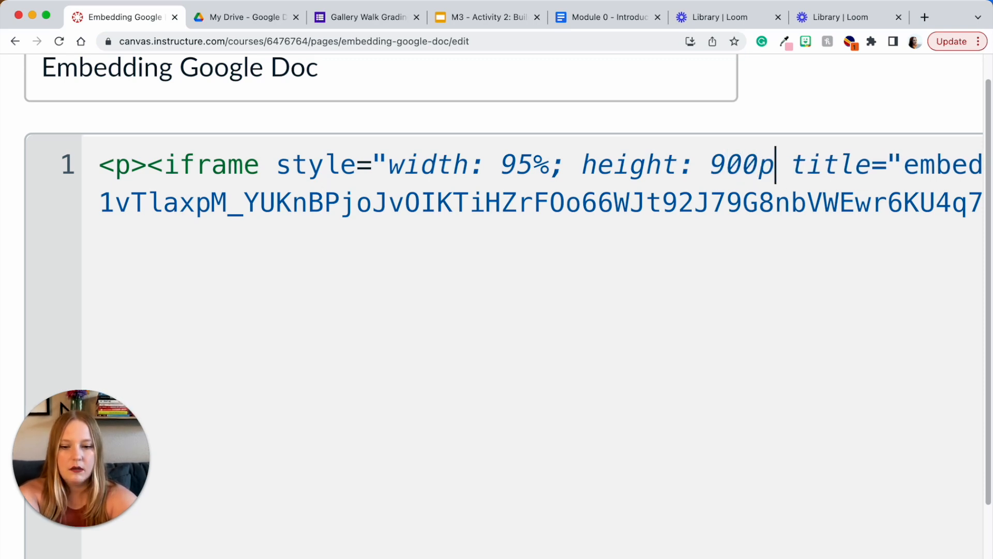
type("x;")
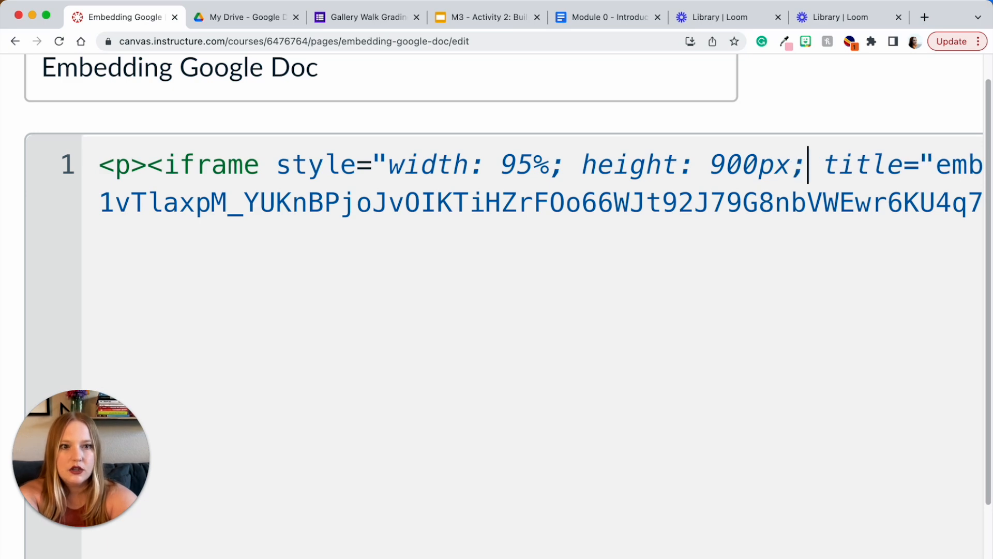
type("margin:")
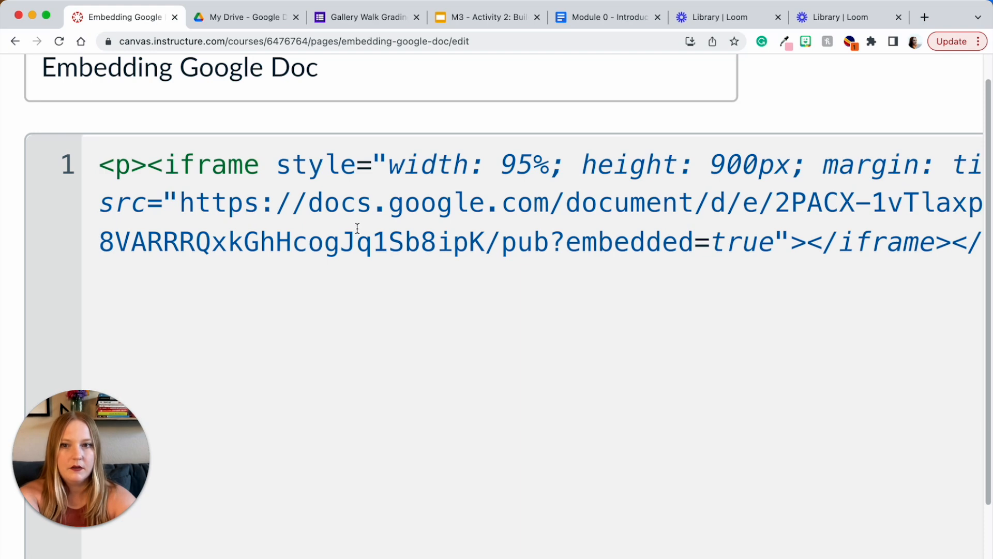
scroll("right", 3)
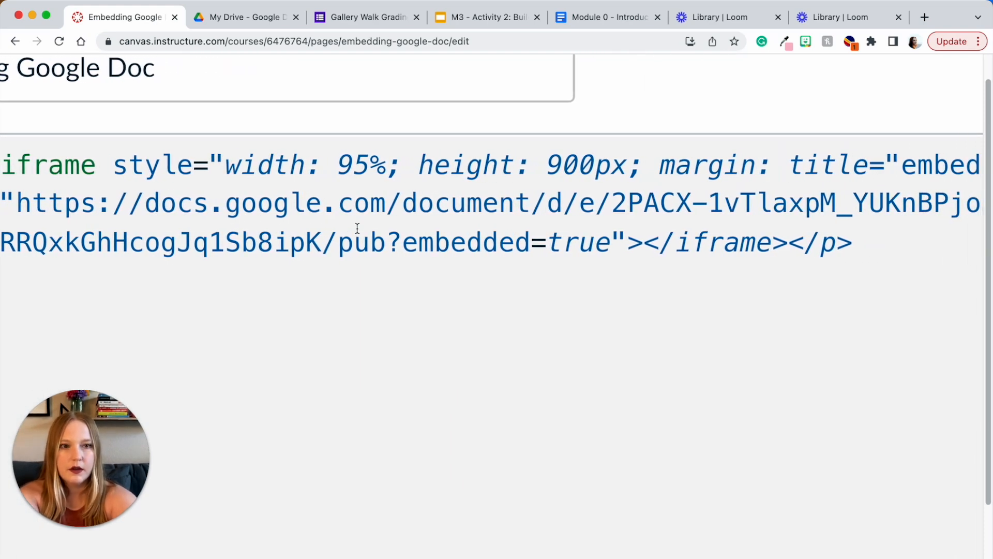
type("a")
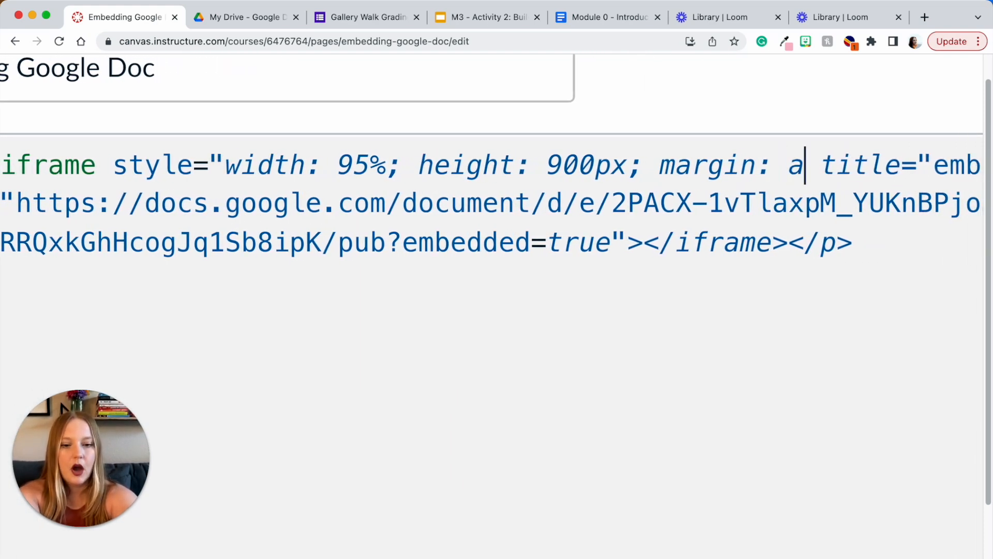
type("uto;\"")
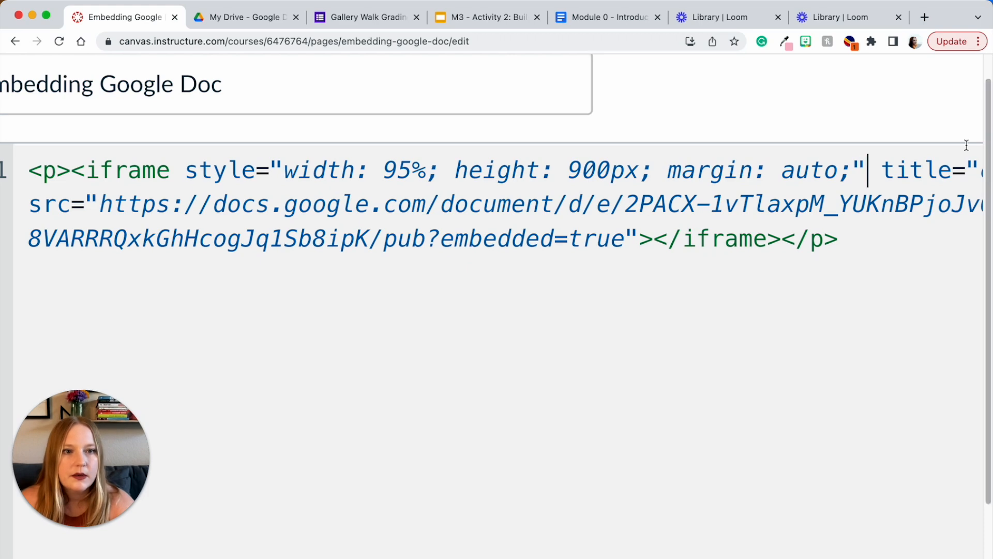
Save the resized embed, review the page, and reopen it for editing
left_click_drag(130, 169, 867, 170)
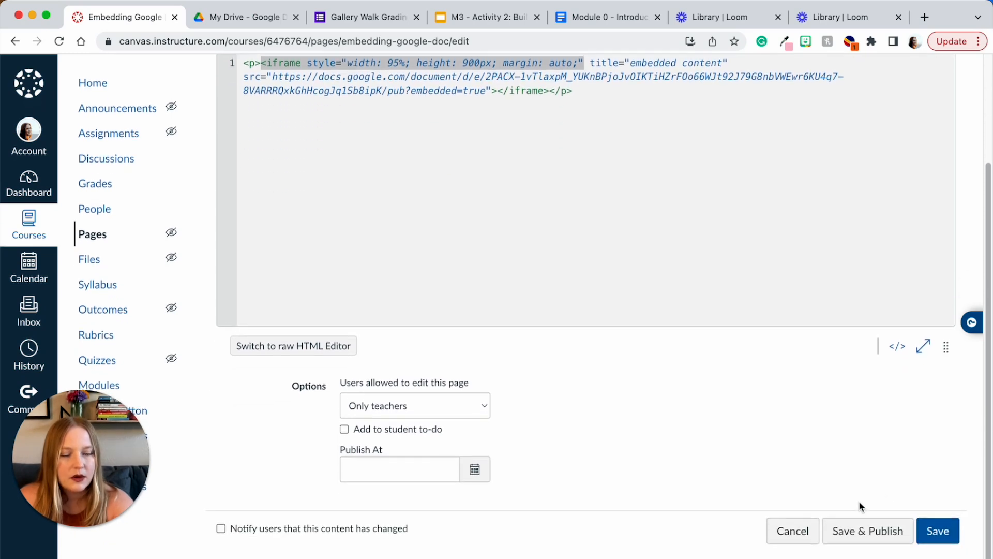
left_click(937, 529)
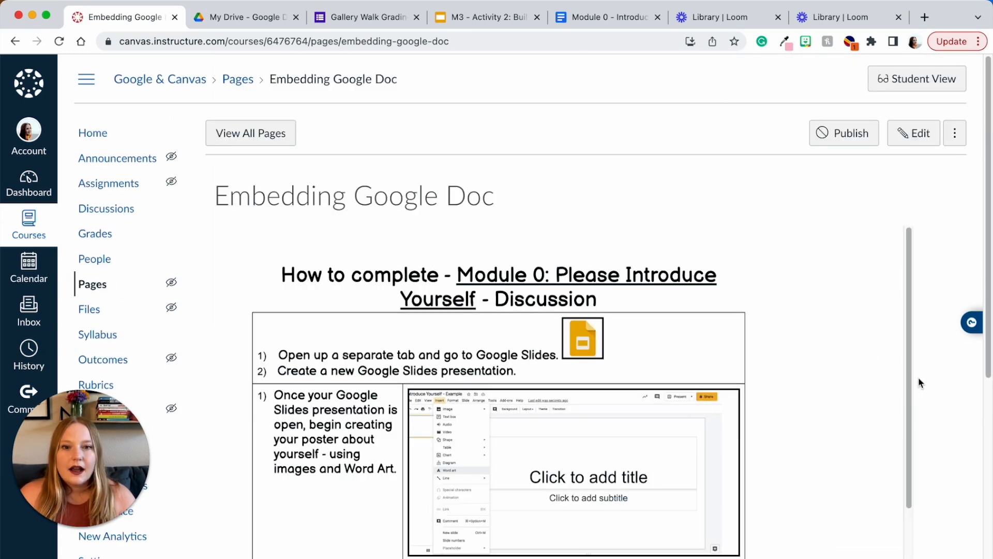
scroll("down", 3)
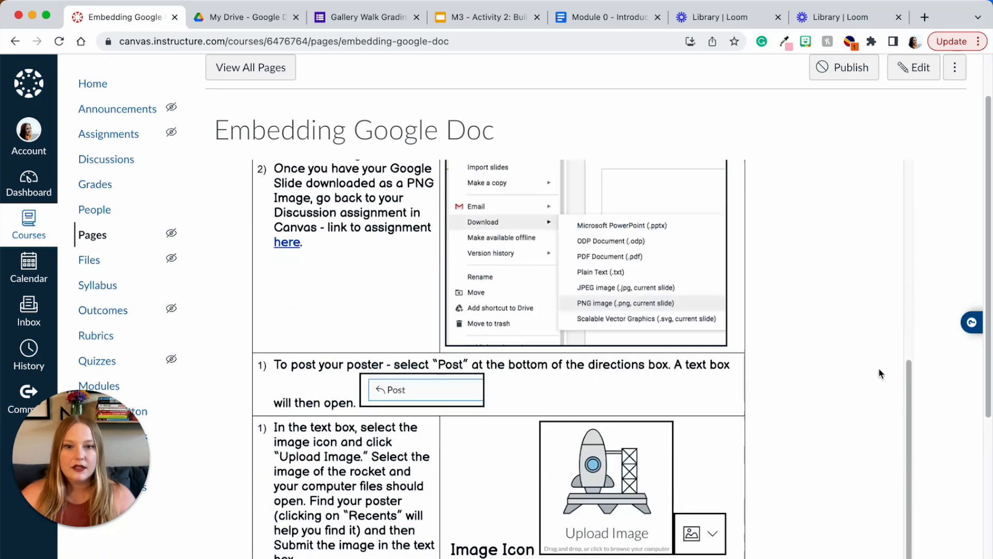
scroll("down", 3)
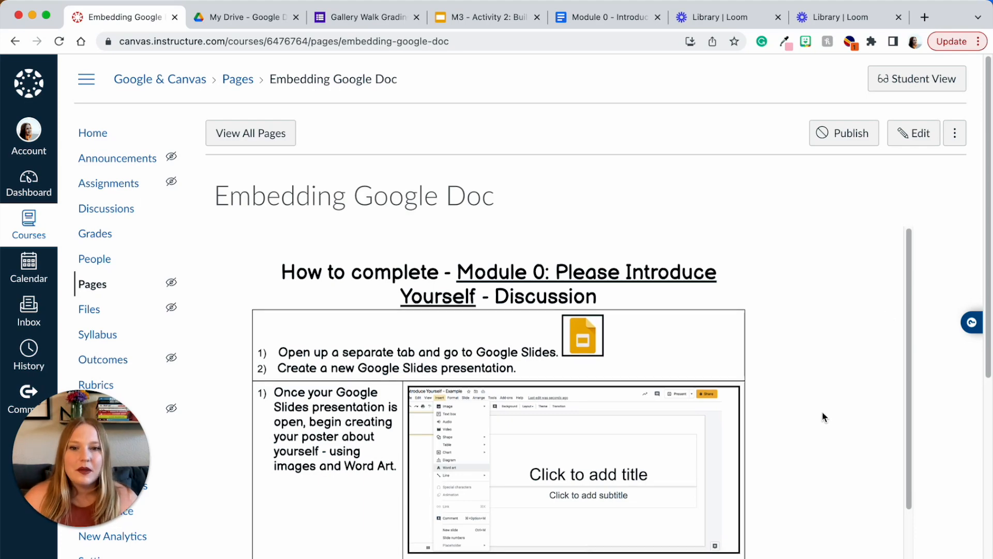
scroll("down", 3)
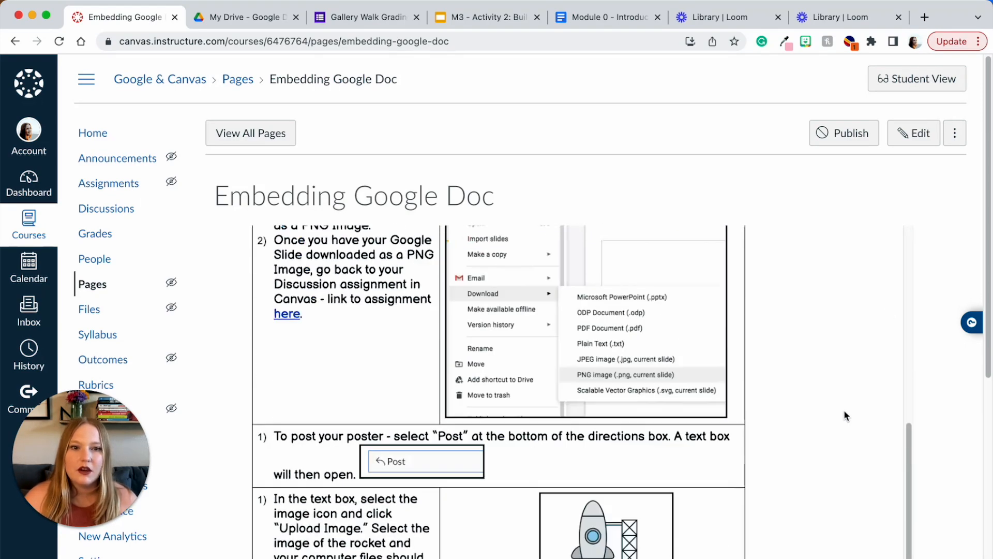
left_click(912, 133)
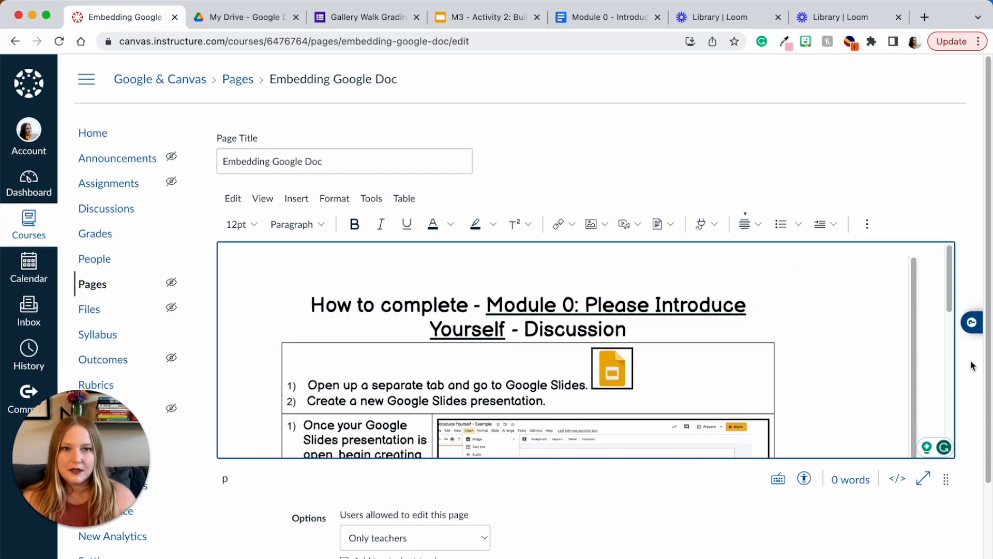
In HTML view centre the paragraph and set the iframe width to 80%, then save
scroll("down", 3)
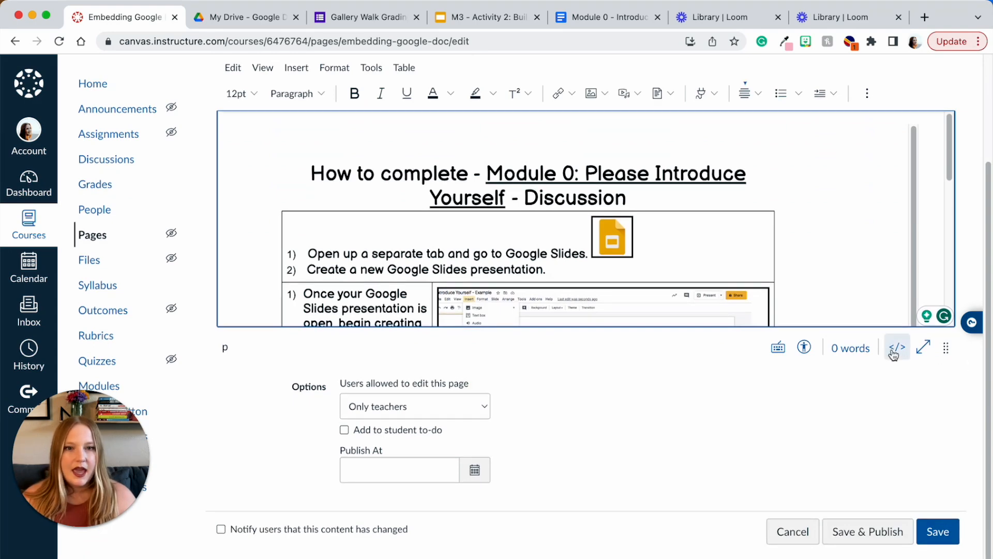
left_click(896, 347)
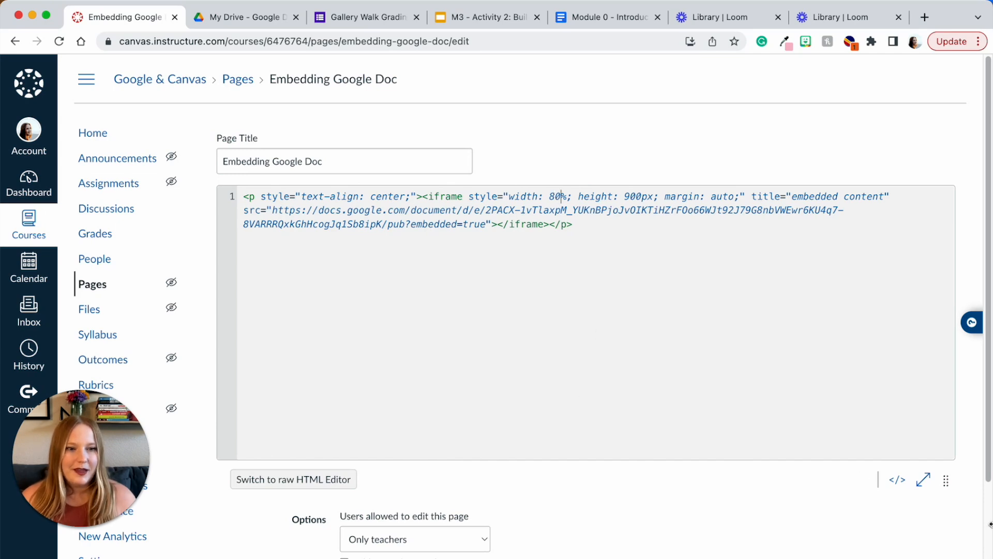
left_click(939, 532)
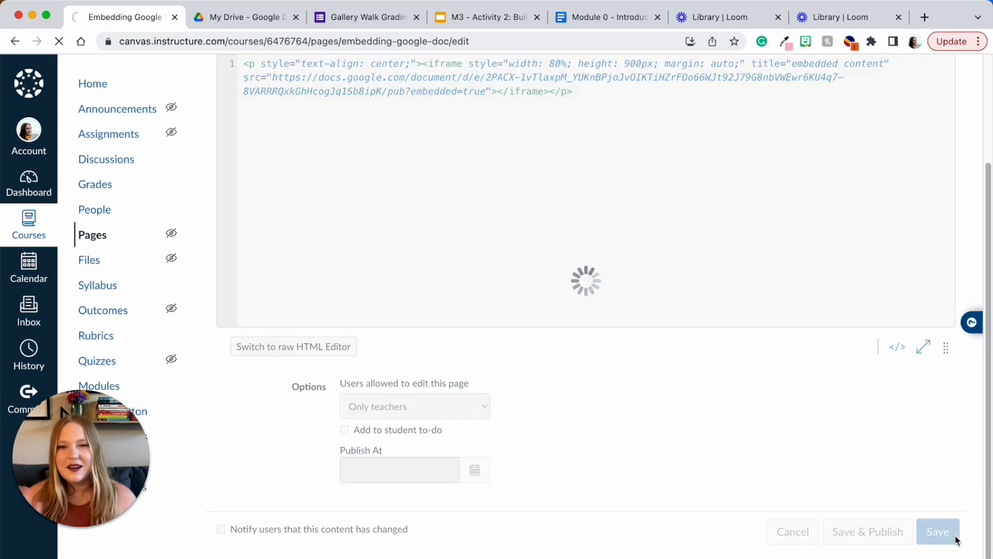
left_click(937, 530)
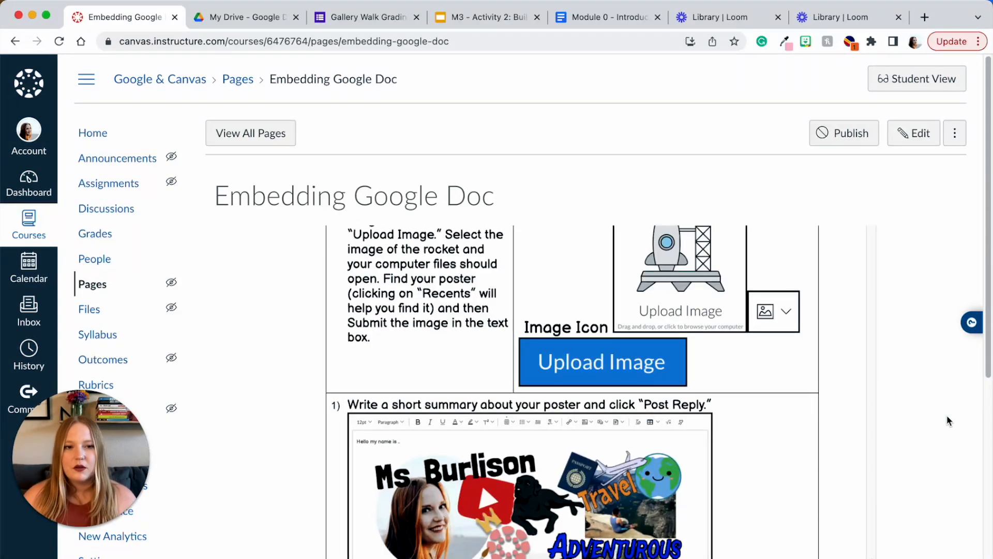
scroll("down", 3)
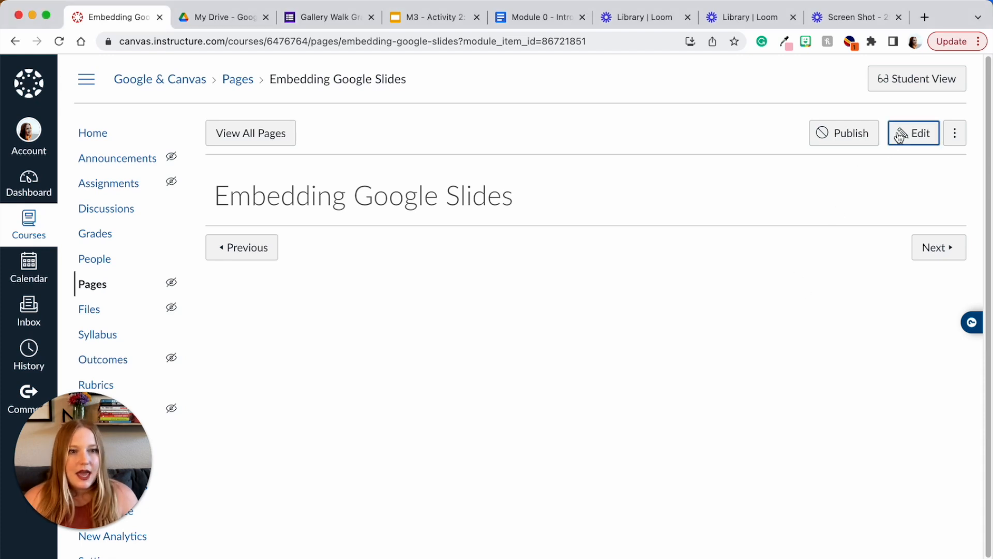
Edit the empty Embedding Google Slides page and switch to the M3 – Activity 2 deck
left_click(912, 134)
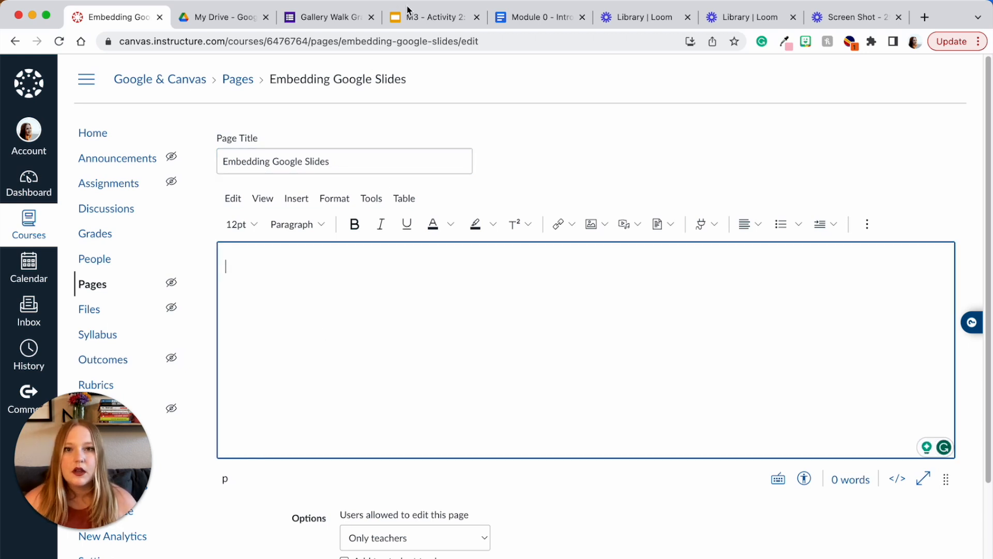
left_click(435, 17)
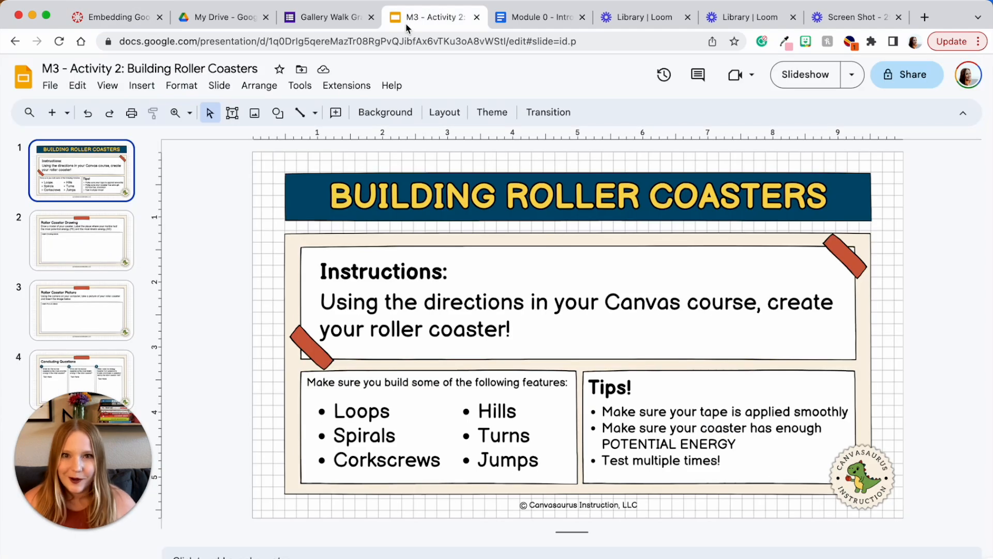
Publish the roller coaster deck to the web at Medium slide size and return to Canvas
left_click(50, 86)
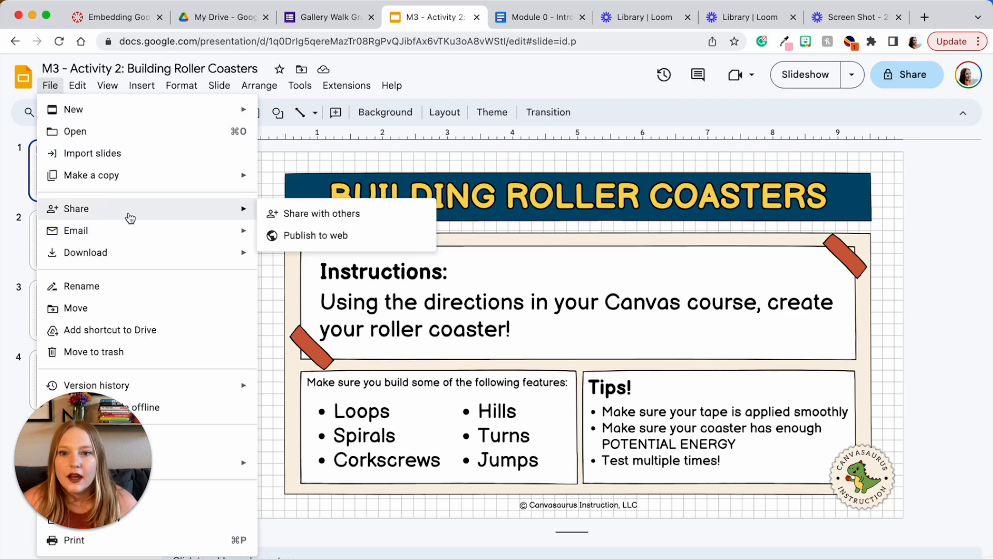
left_click(315, 235)
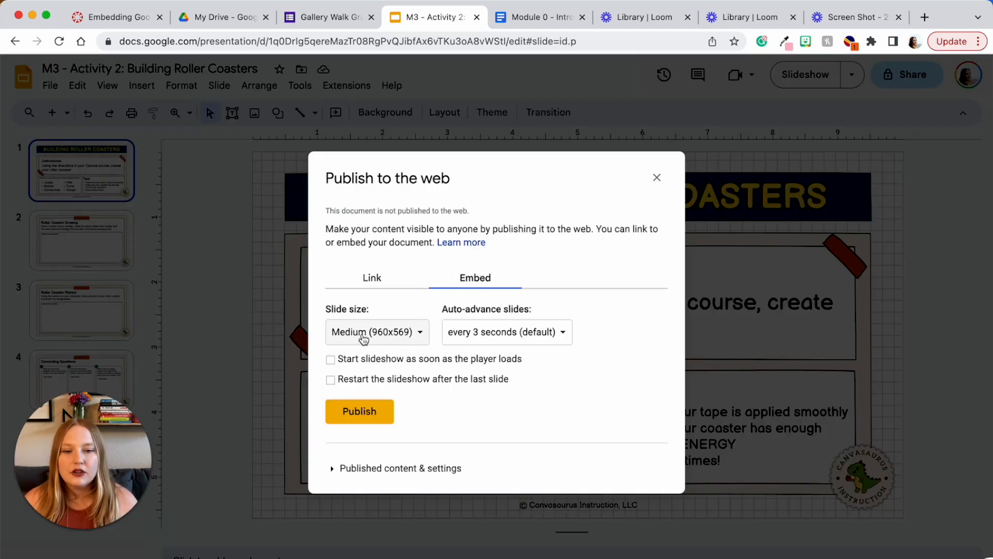
left_click(376, 331)
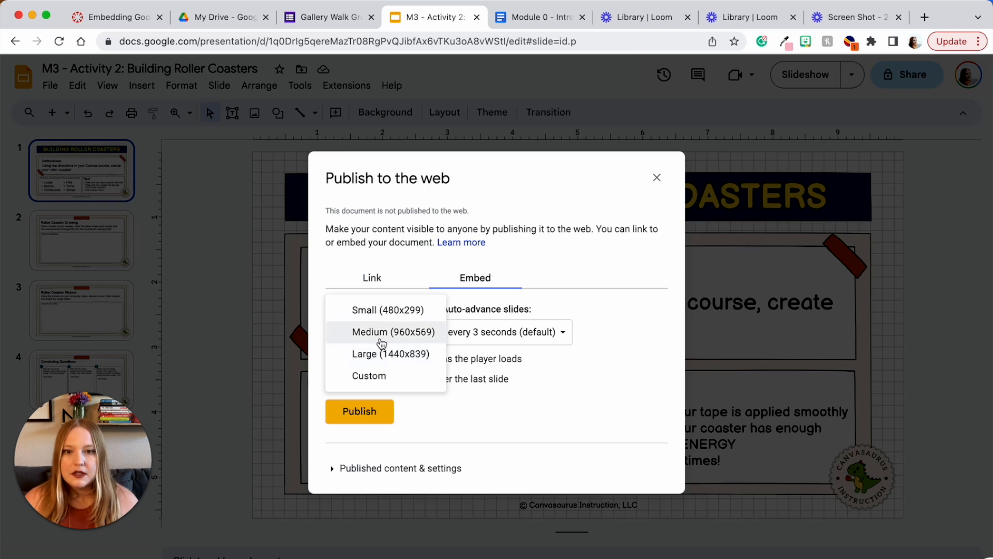
left_click(393, 331)
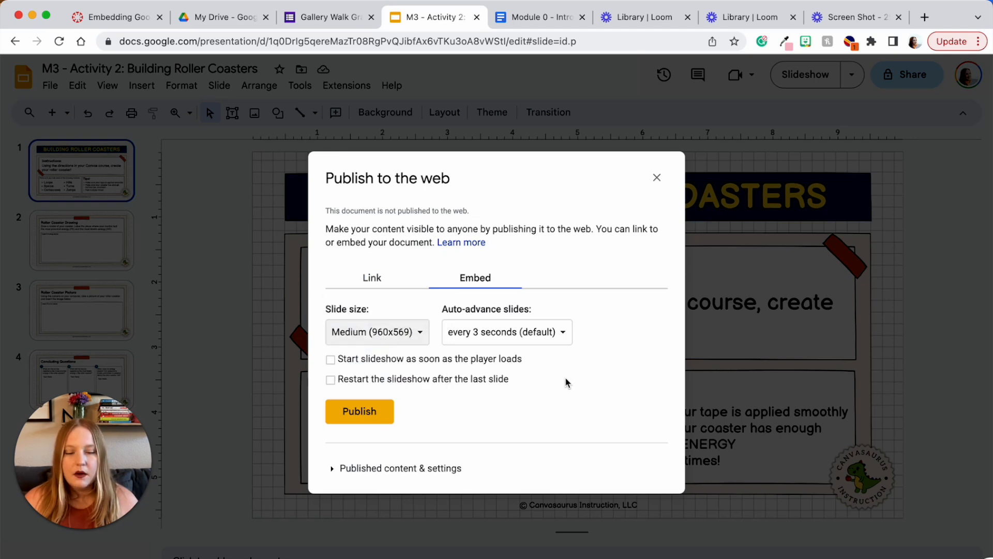
right_click(450, 380)
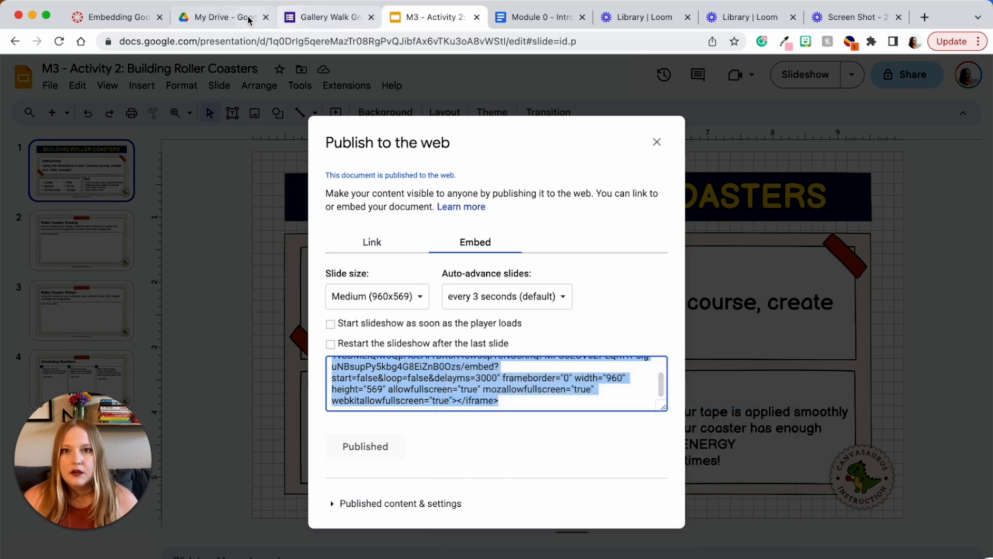
left_click(117, 18)
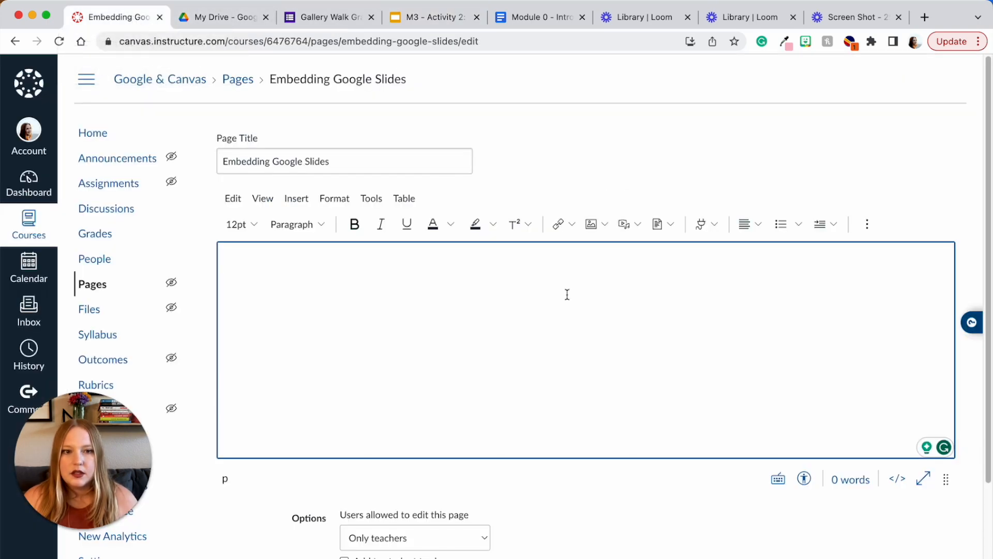
Insert the deck's iframe code via Embed, save, and page through the embedded slides
left_click(867, 223)
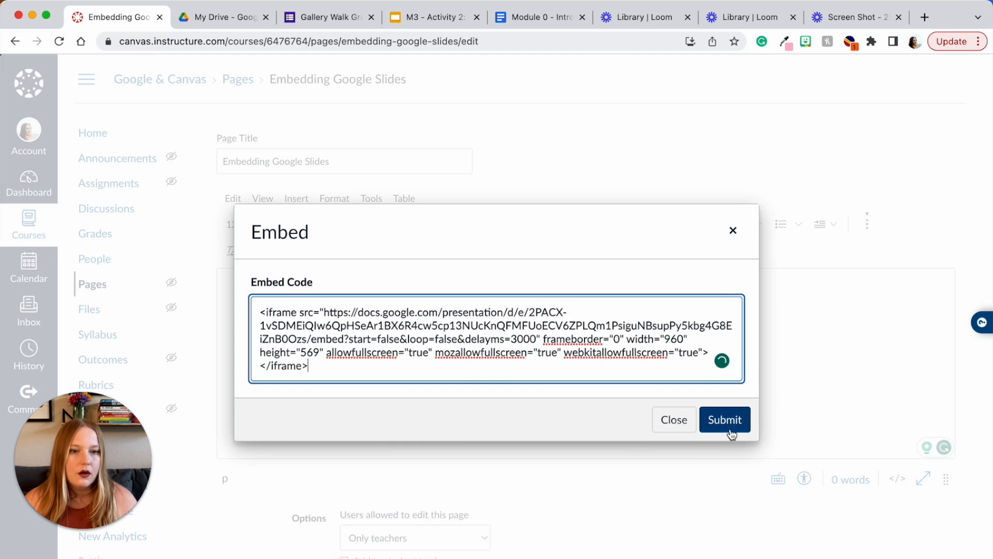
left_click(724, 419)
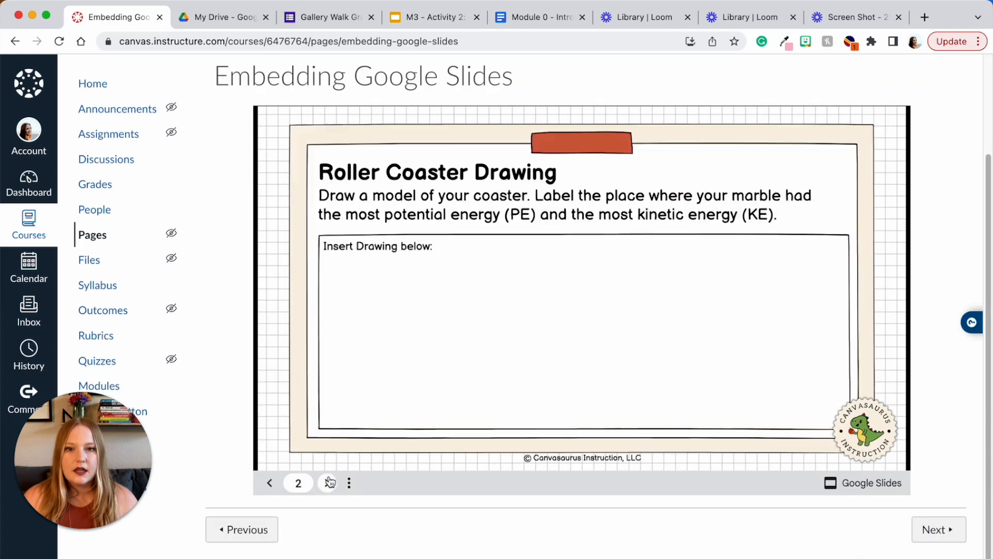
left_click(326, 482)
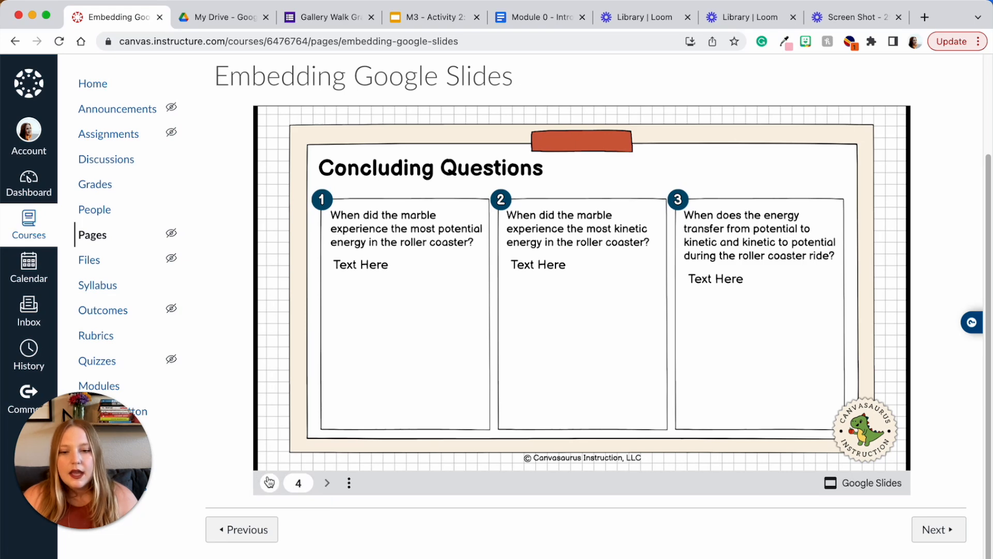
left_click(269, 482)
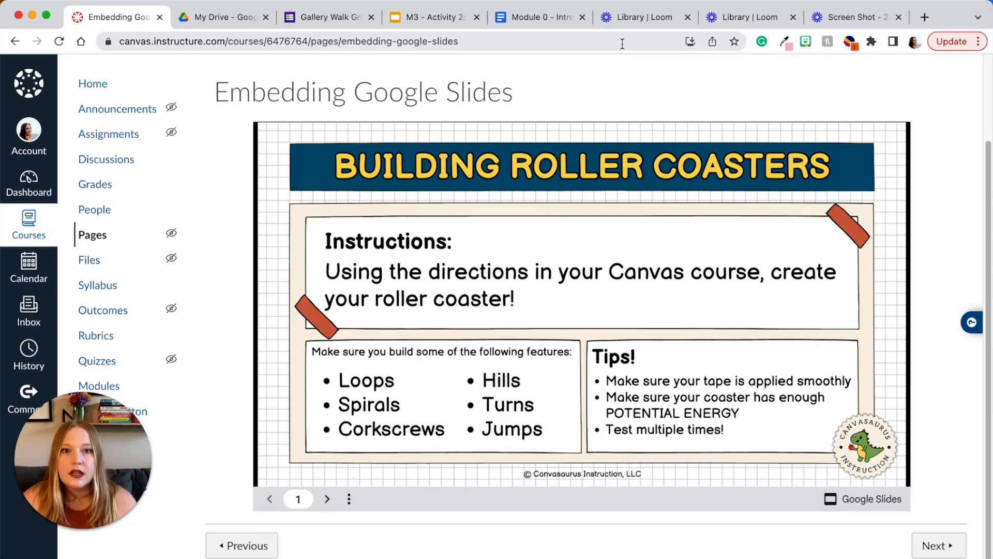
Link the title slide's YouTube Access! text to youtube.com and return to Canvas
left_click(433, 18)
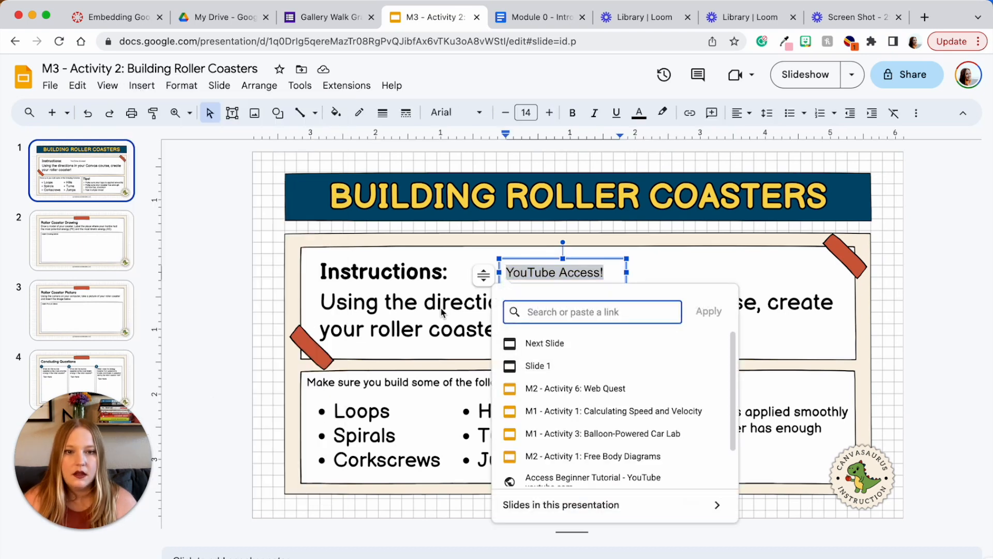
type("youtube.com")
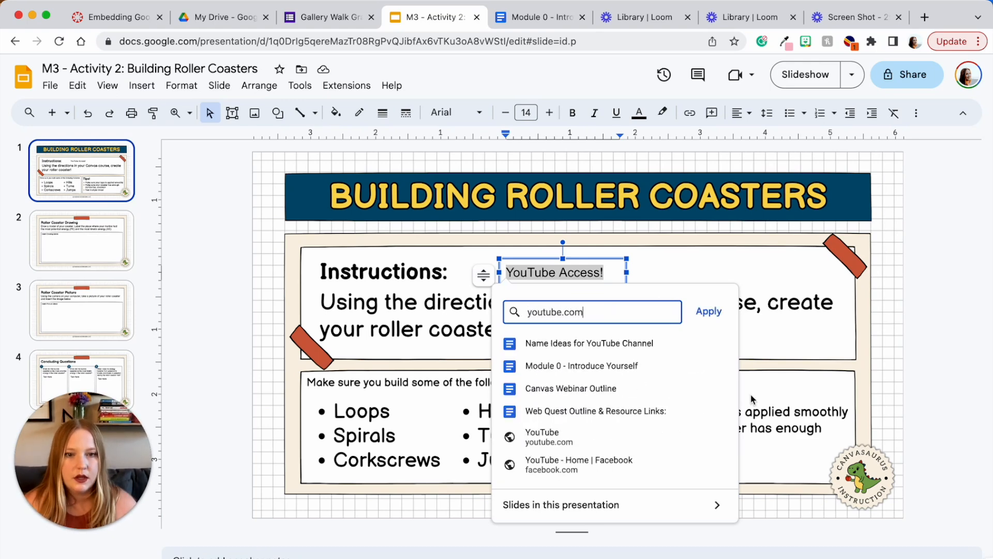
left_click(708, 312)
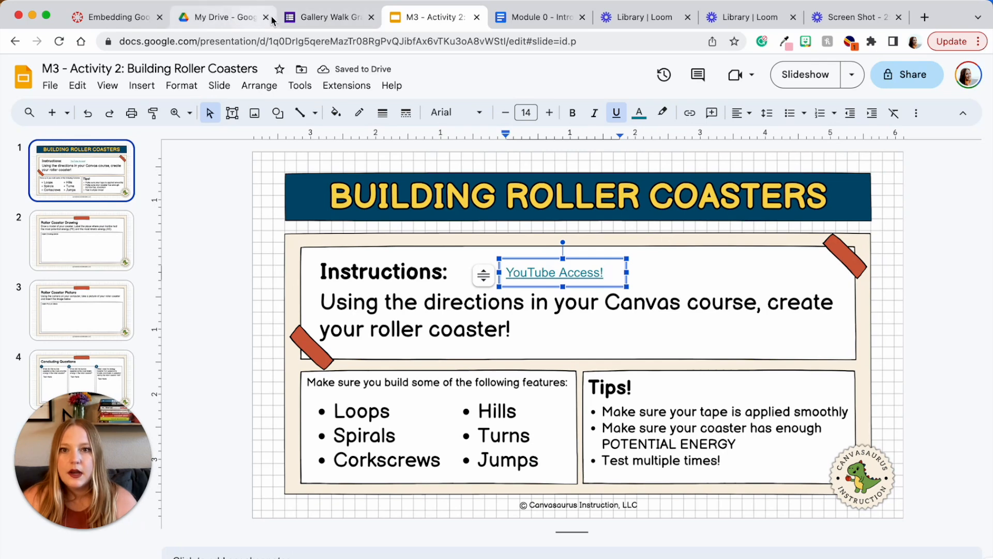
left_click(113, 17)
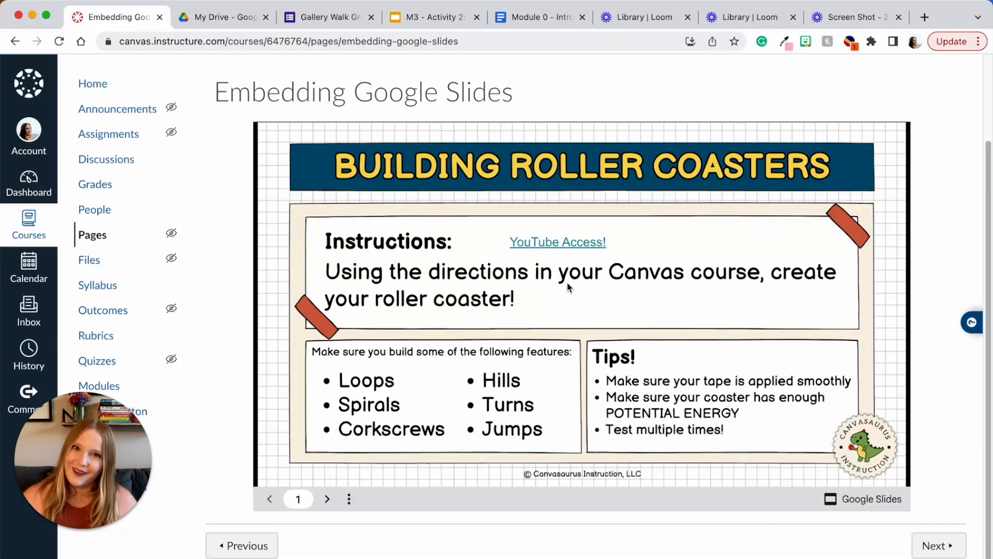
Follow the embedded YouTube Access! link to YouTube and return to the Canvas slides page
left_click(556, 241)
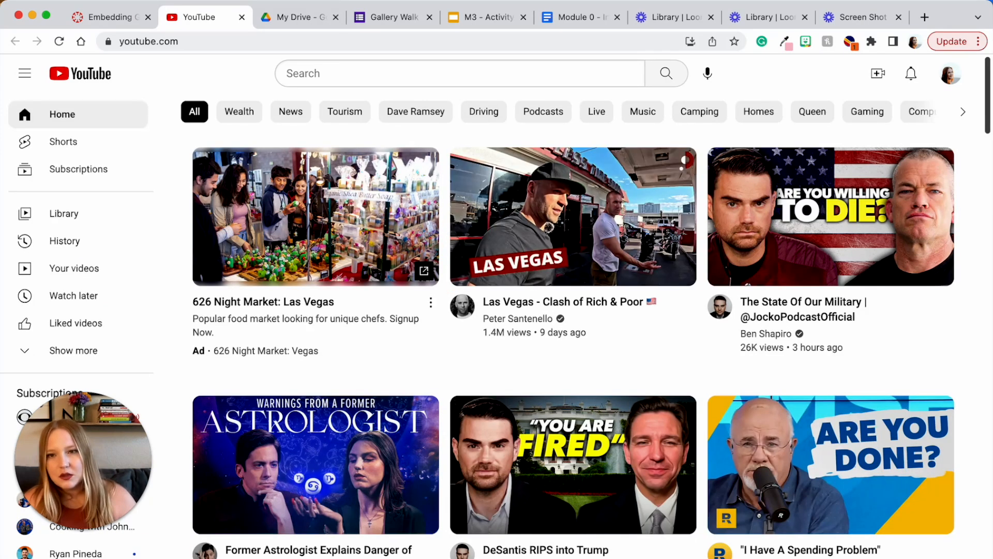
left_click(107, 17)
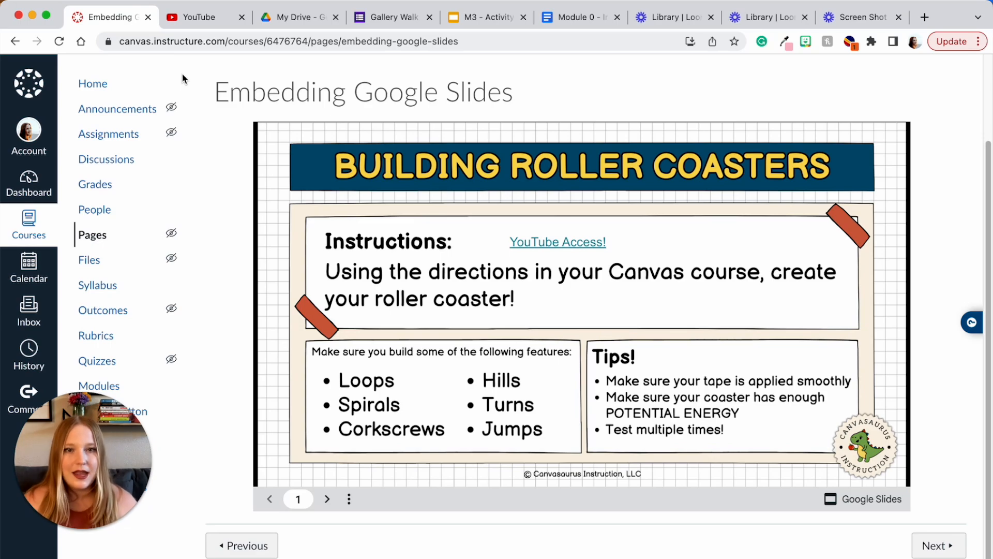
Open the Embedding Google Forms page in edit mode
left_click(940, 545)
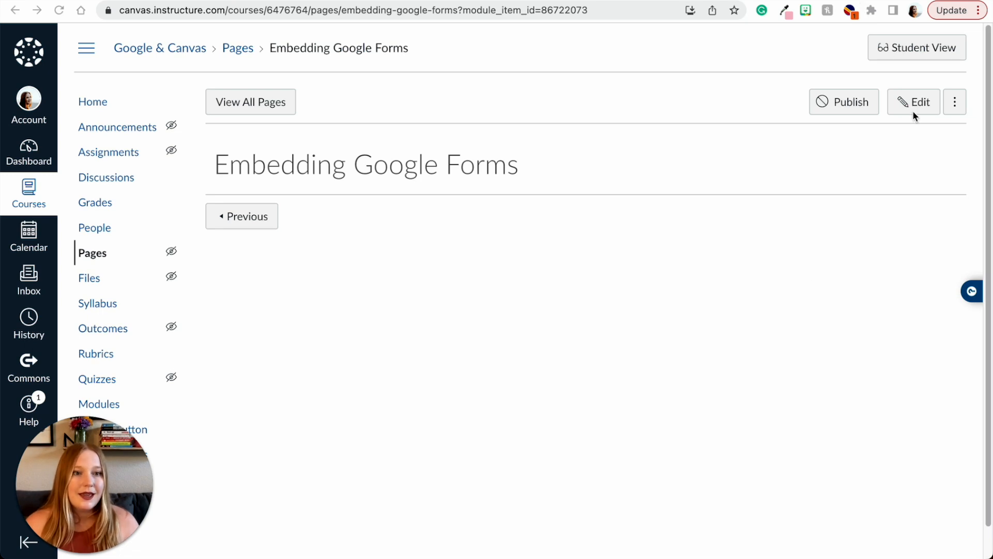
left_click(914, 102)
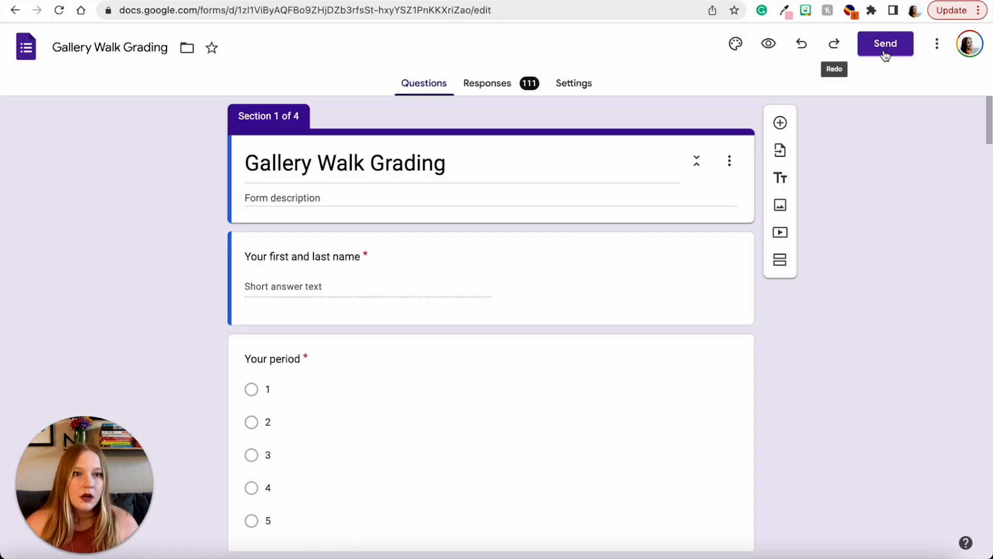
Copy the Gallery Walk Grading form's iframe embed HTML from the Send dialog
left_click(885, 44)
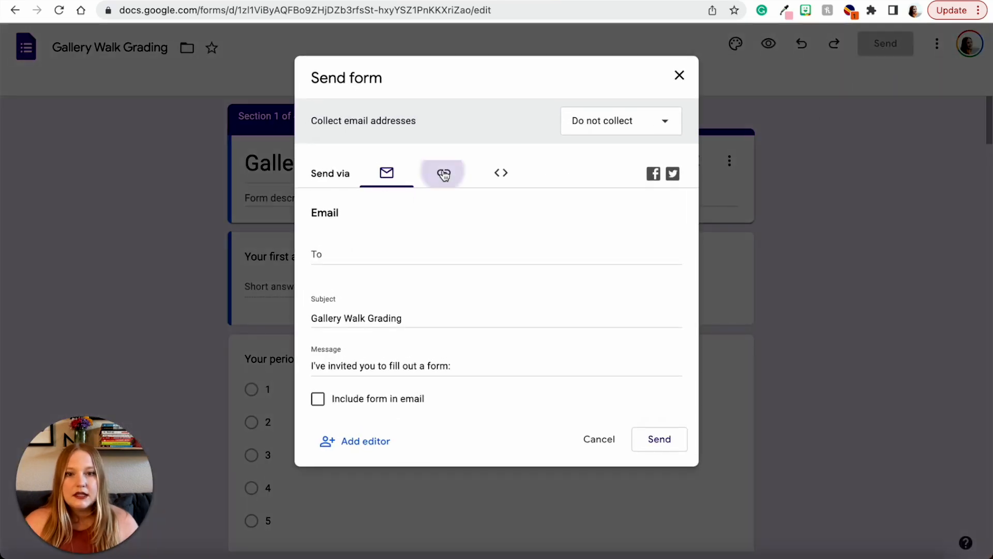
left_click(500, 172)
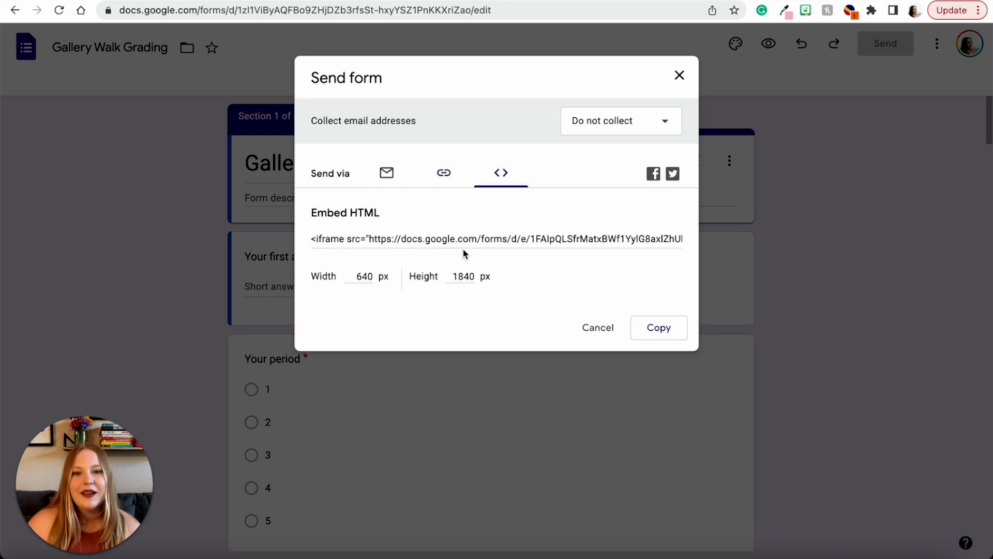
right_click(495, 239)
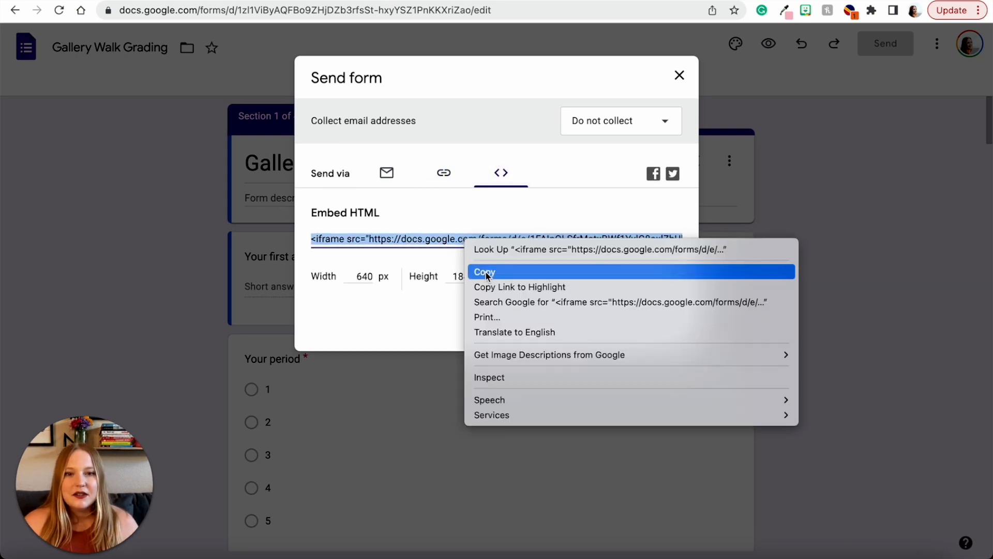
left_click(484, 272)
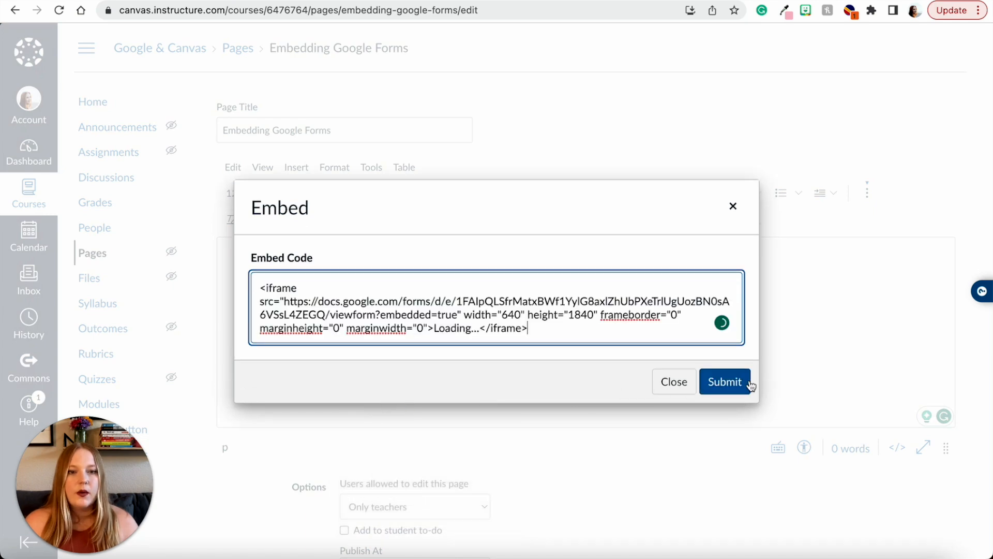
Insert the pasted Gallery Walk Grading iframe and save the Embedding Google Forms page
left_click(724, 382)
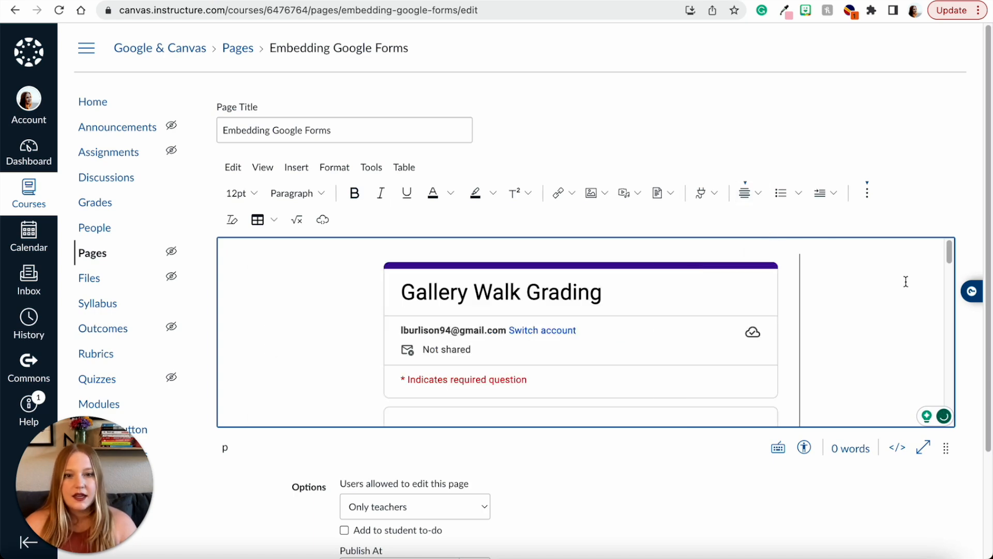
scroll("down", 3)
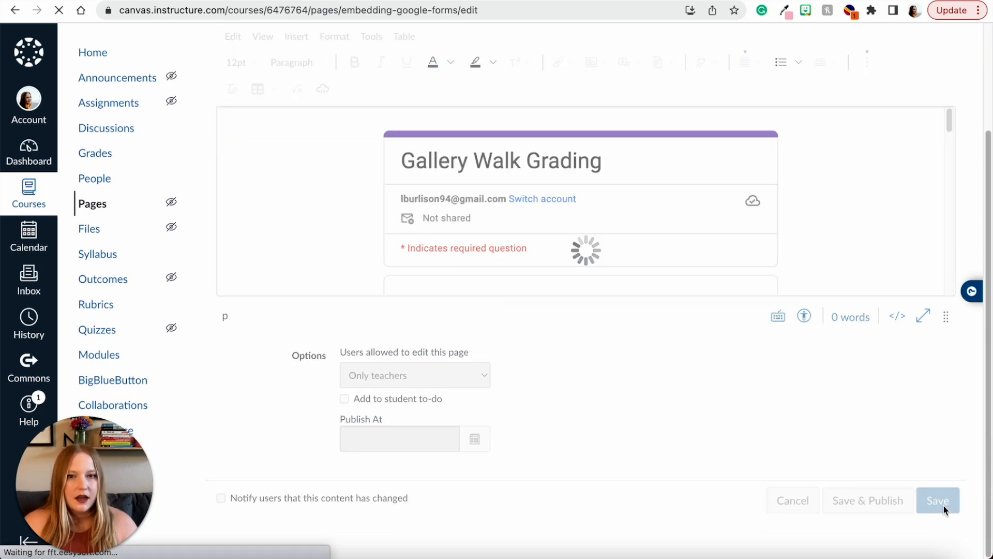
left_click(937, 501)
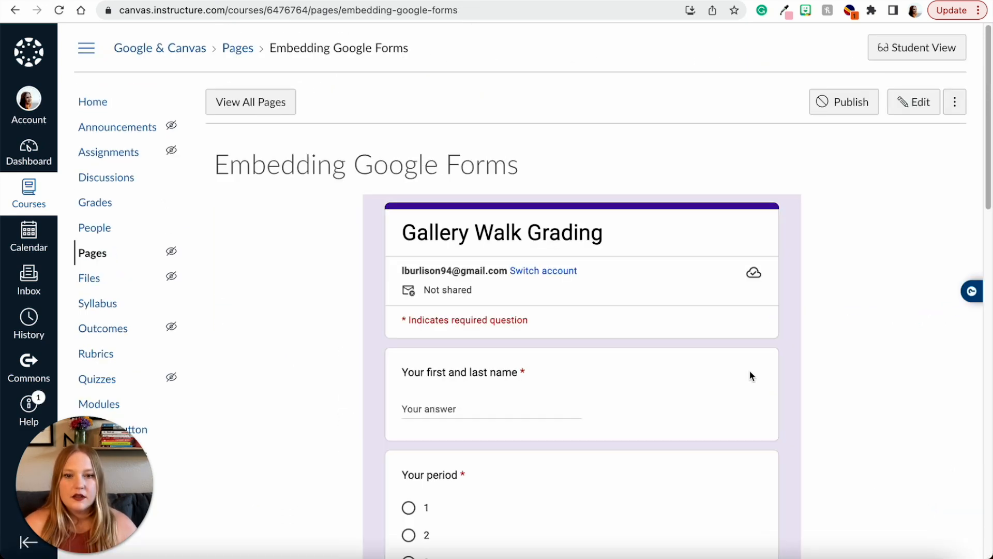